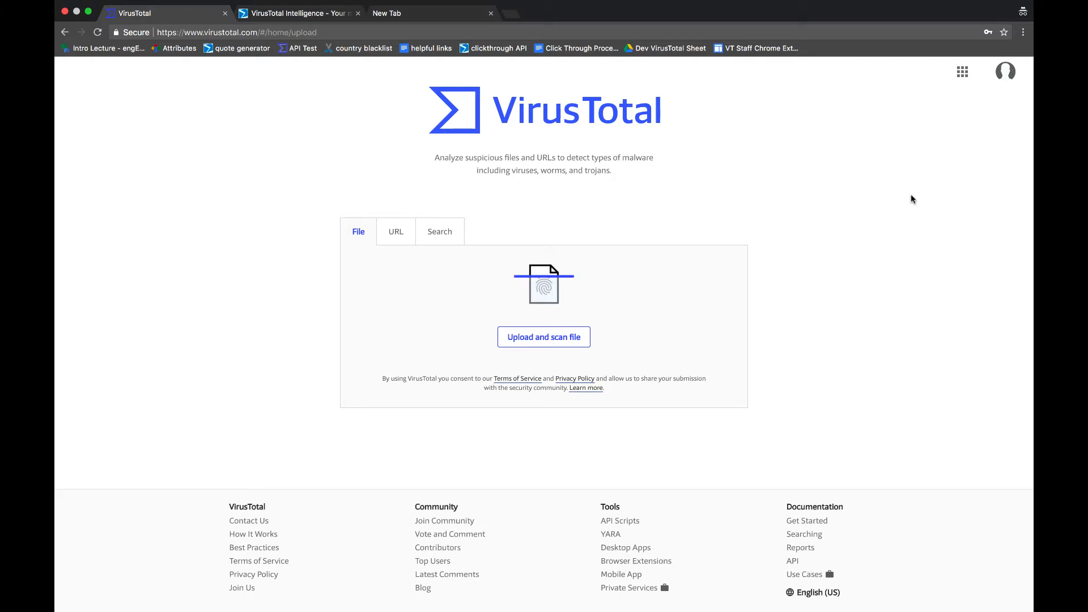
Open the SNAXI.exe report, scroll its 43/65 detections, and reveal the extra file actions
click(439, 232)
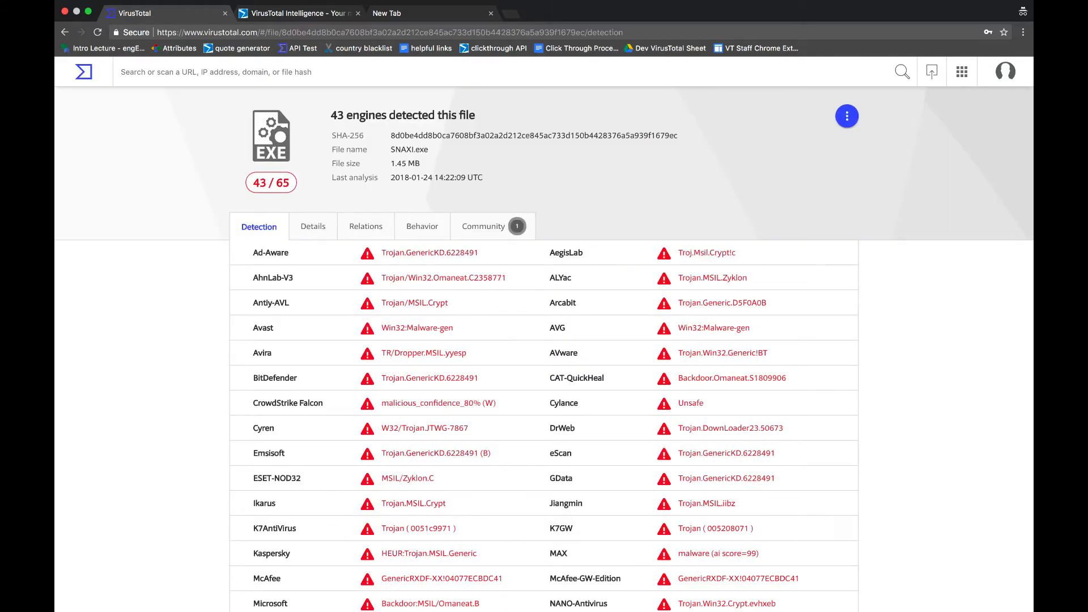
scroll(down, 3)
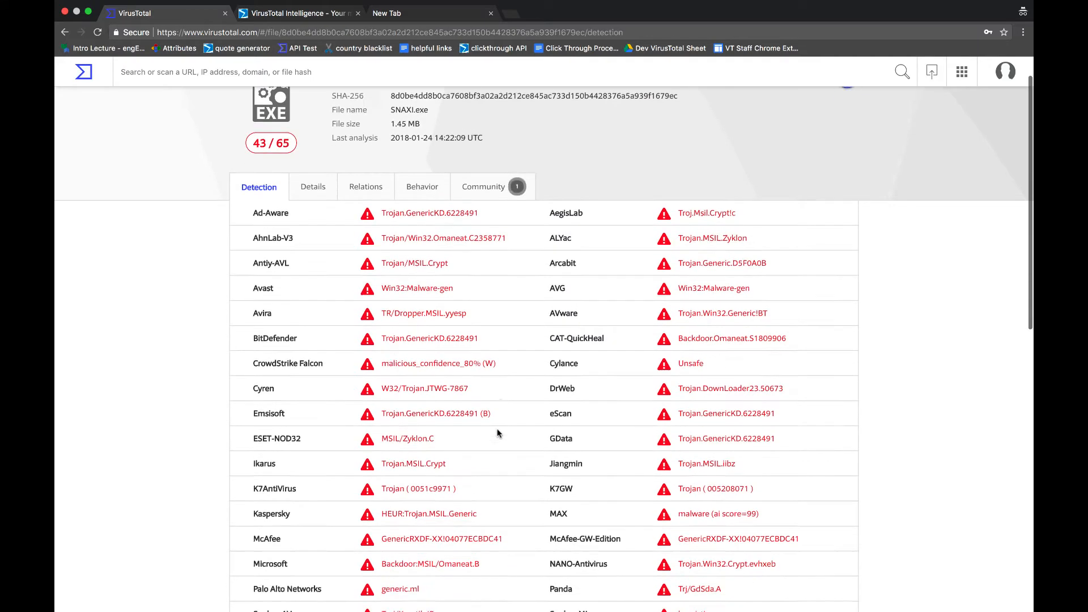
scroll(down, 3)
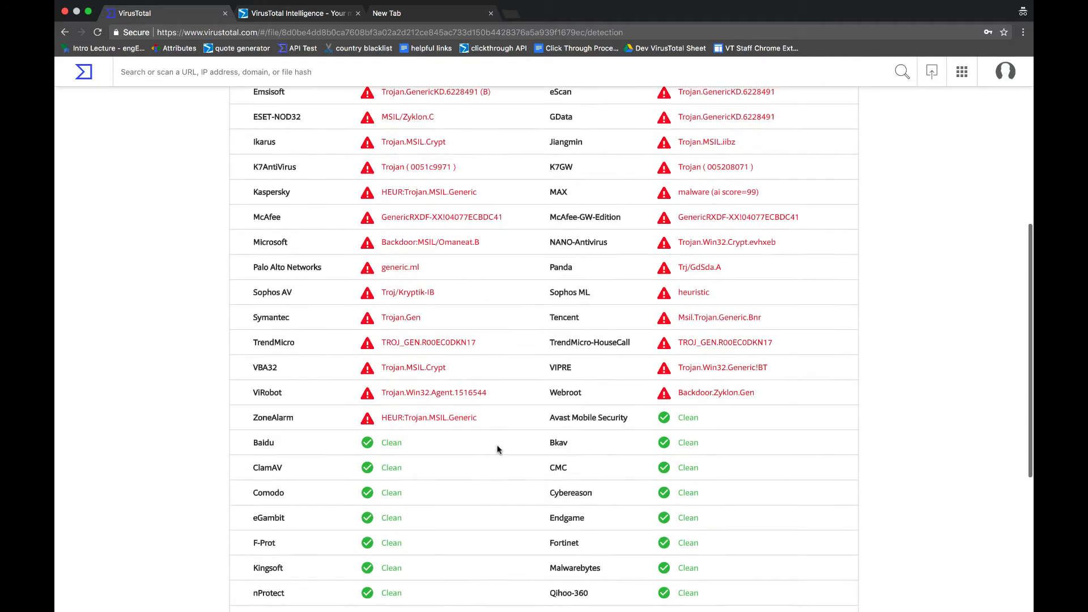
scroll(up, 3)
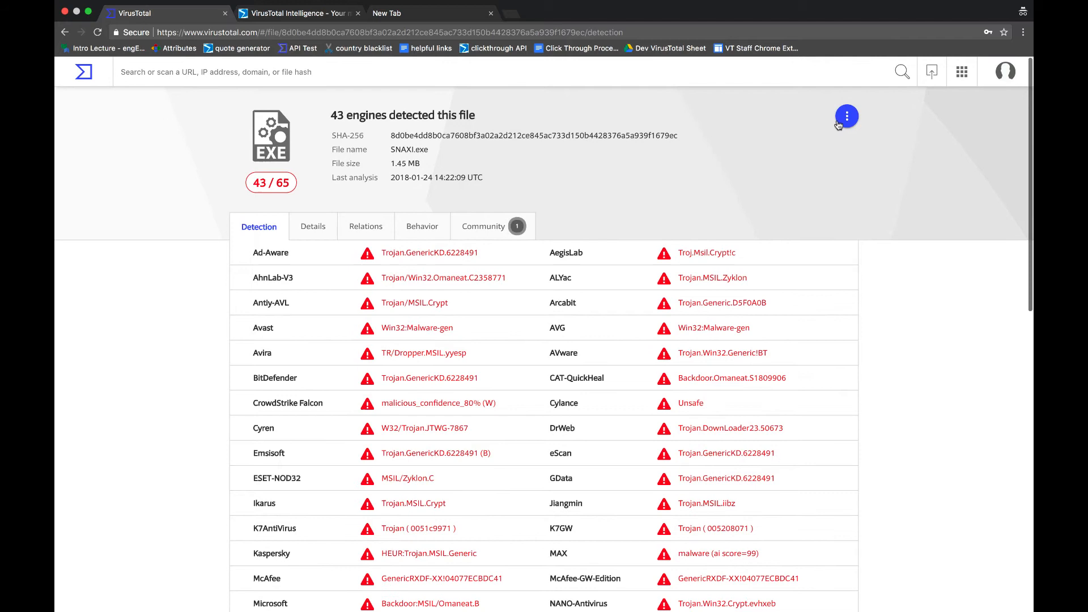
click(847, 115)
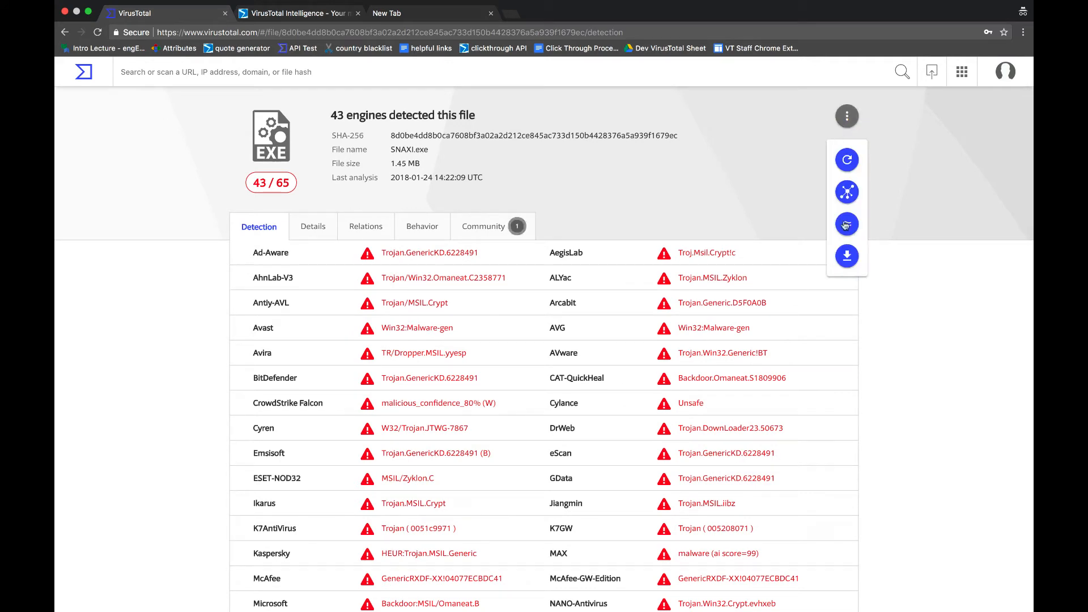
mouse_move(846, 256)
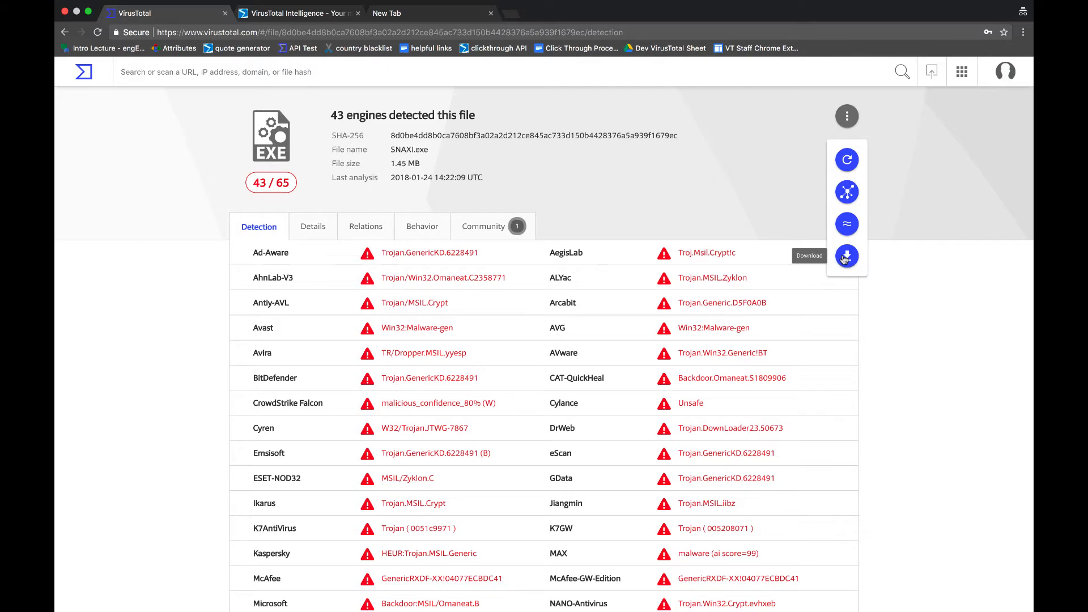
Open SNAXI.exe in VirusTotal Graph and inspect its Compressed parents relation
click(847, 192)
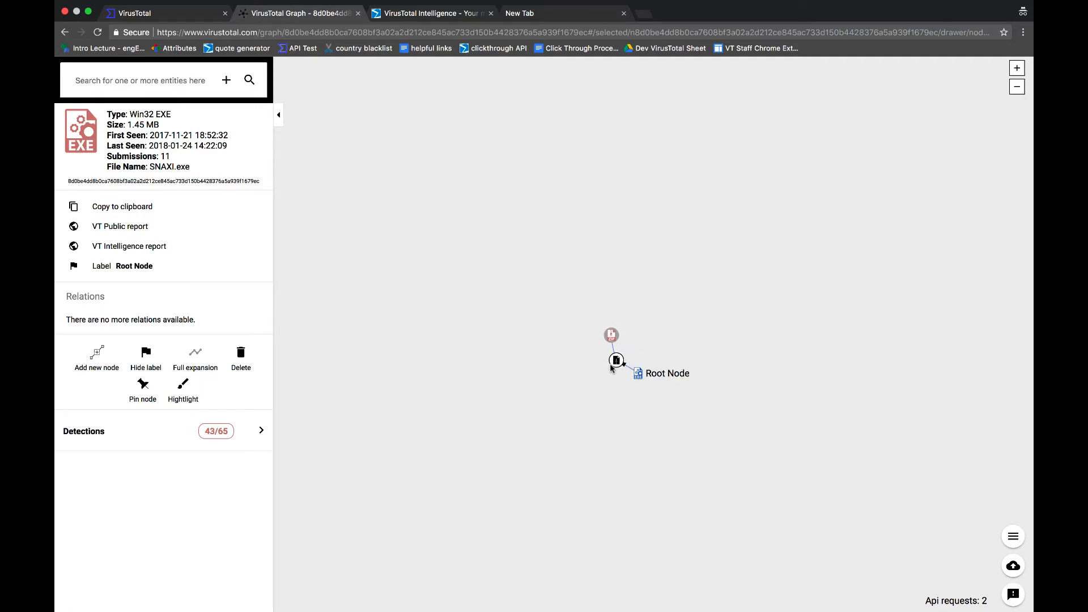
mouse_move(617, 360)
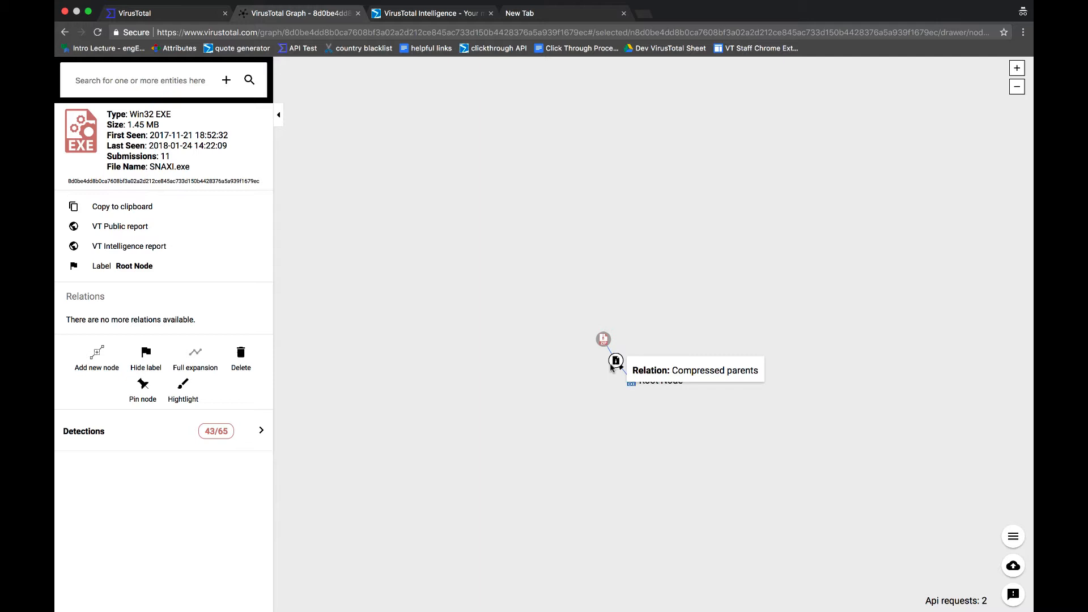
click(615, 361)
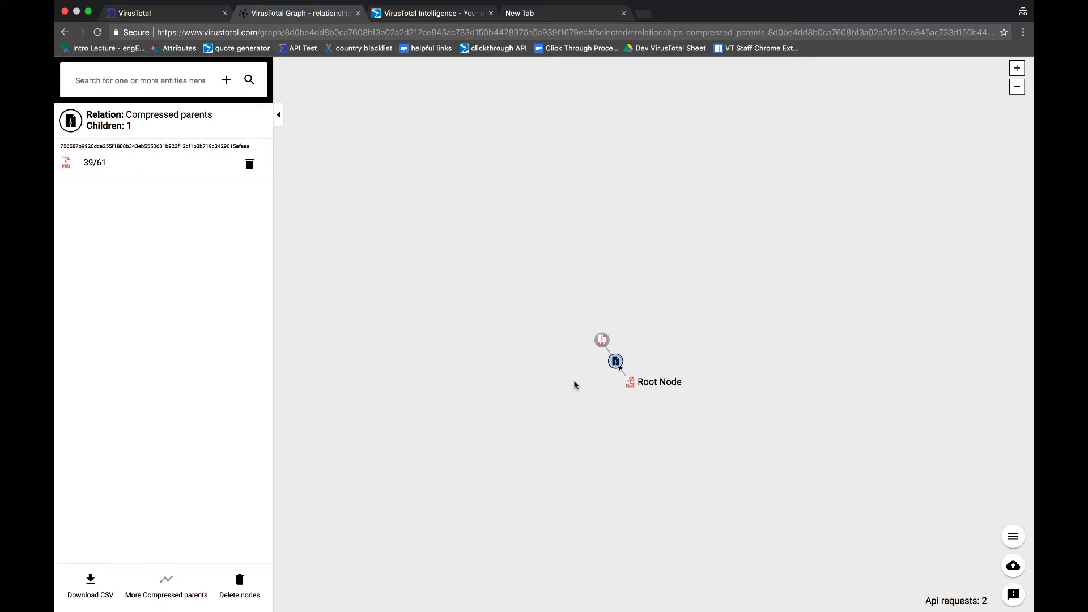
mouse_move(628, 382)
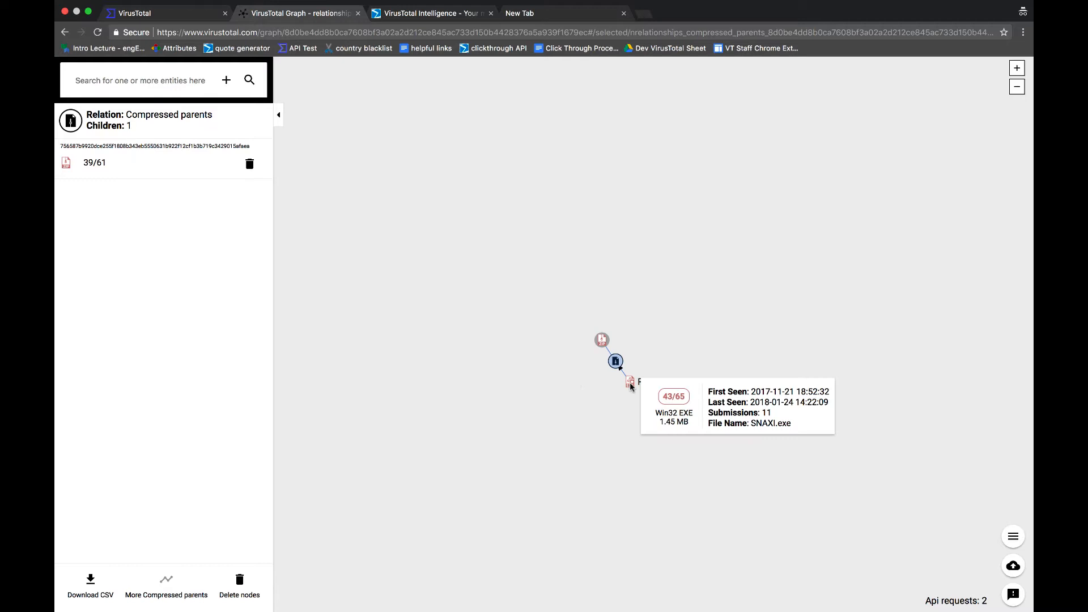
mouse_move(602, 339)
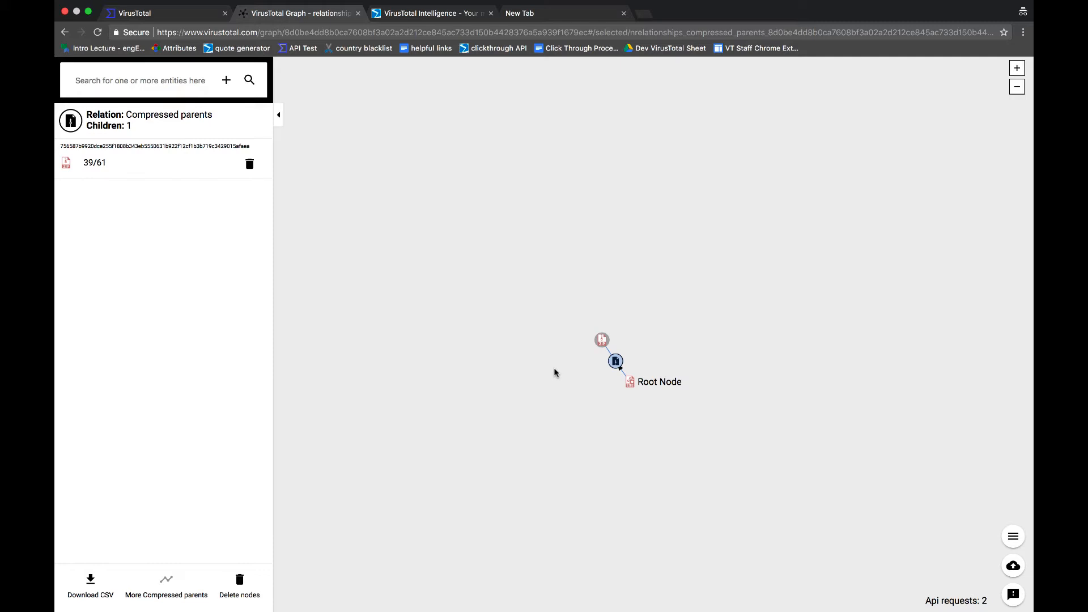
mouse_move(612, 386)
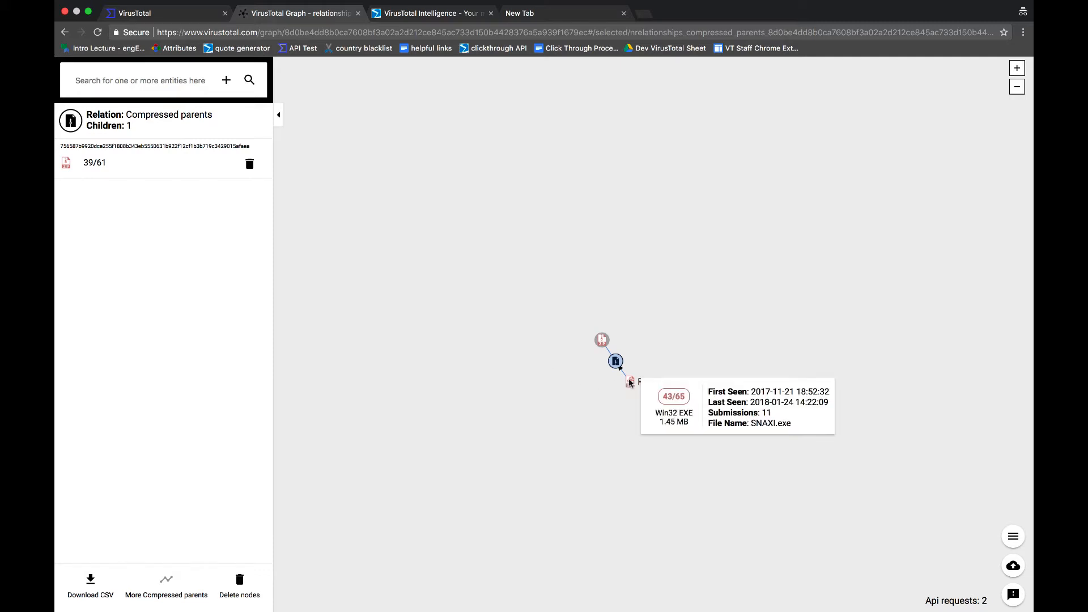
mouse_move(607, 350)
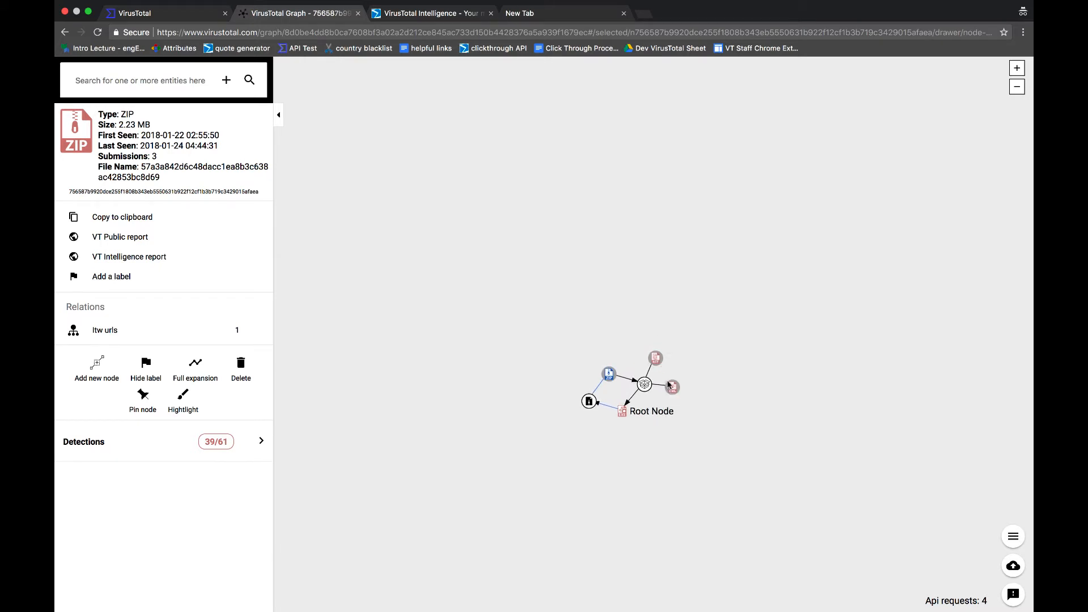
Extend the graph from the ZIP's URL to IP 154.16.93.182 and its downloaded files
click(670, 390)
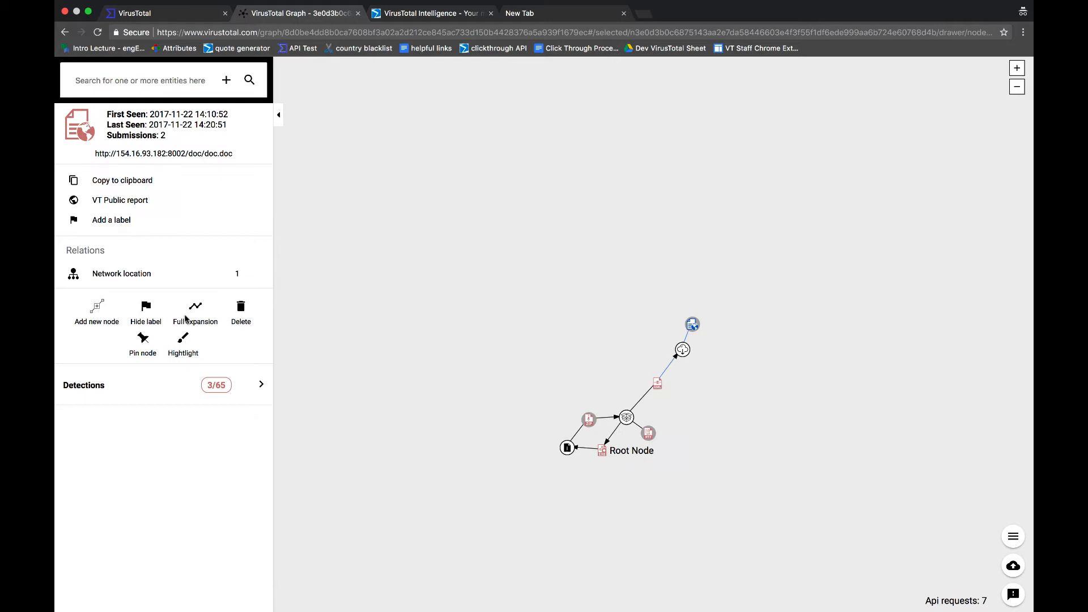
click(693, 324)
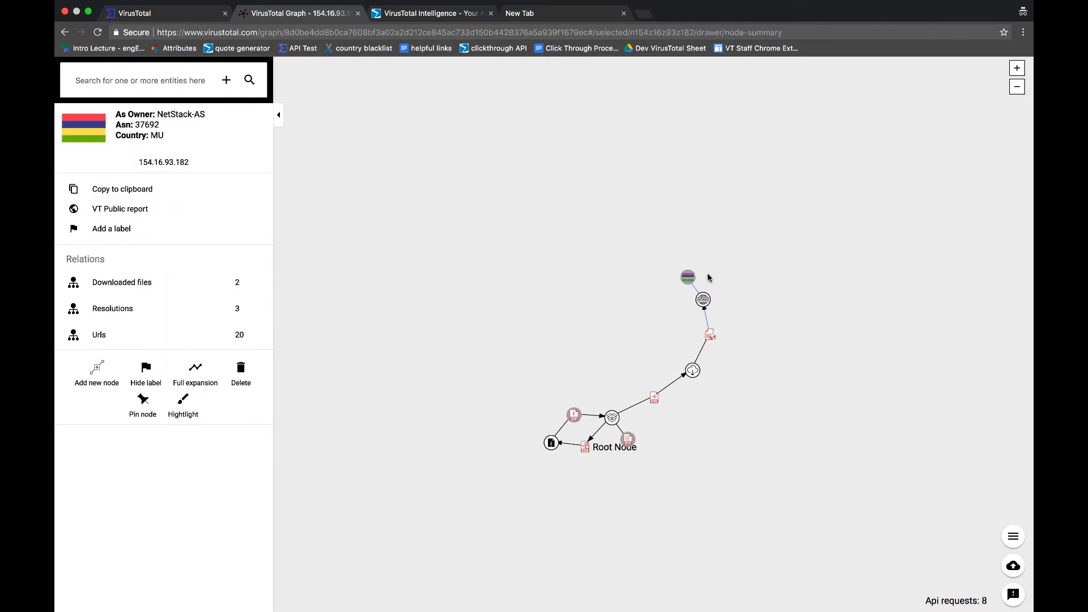
mouse_move(687, 278)
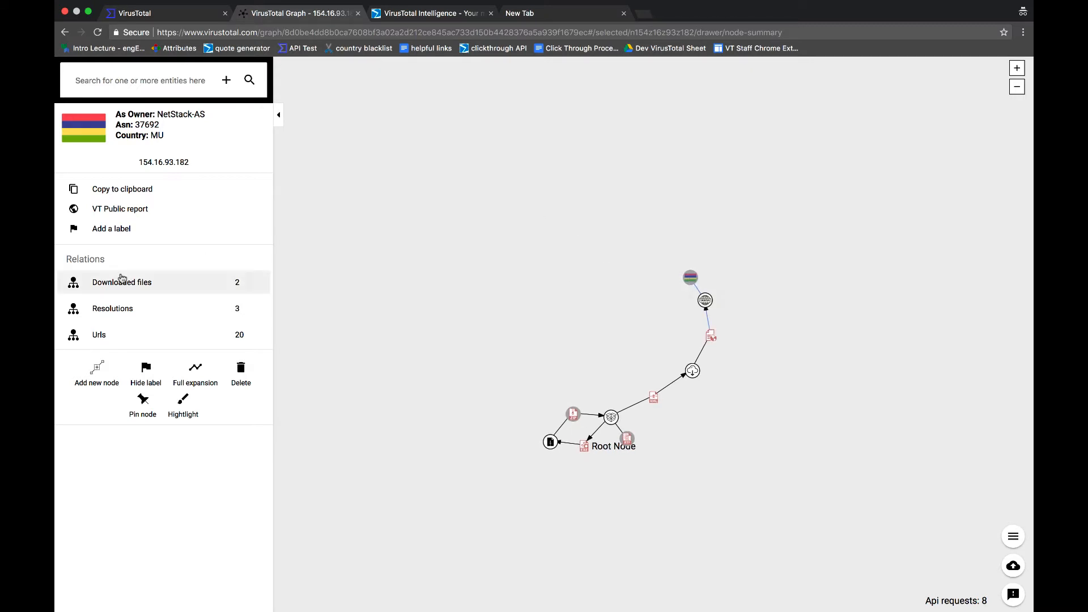
click(122, 281)
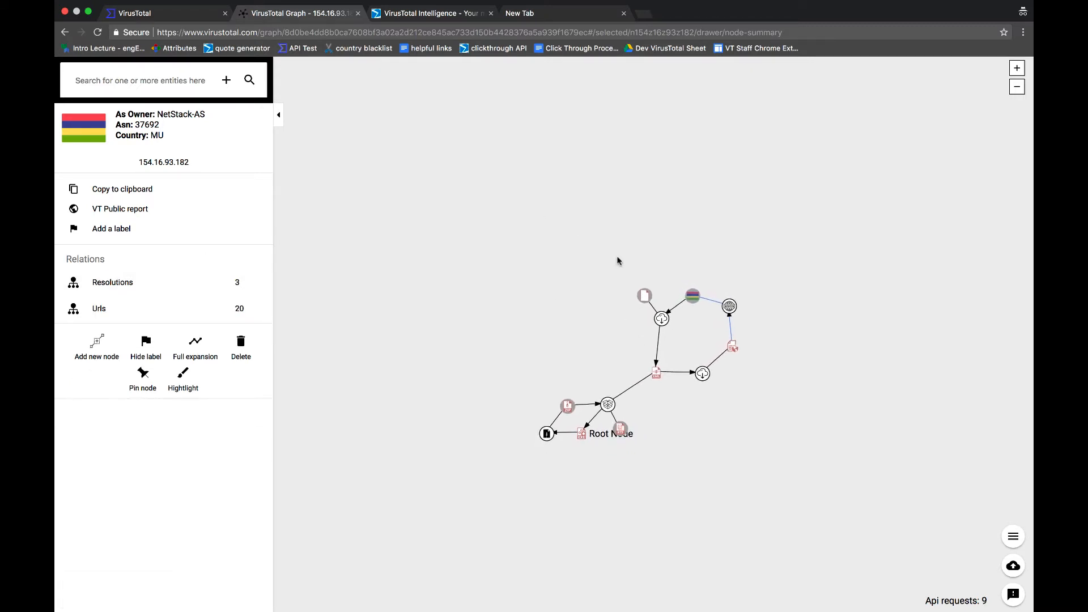
Inspect the downloaded pause.ps1 and grab the user name from its file path
click(644, 295)
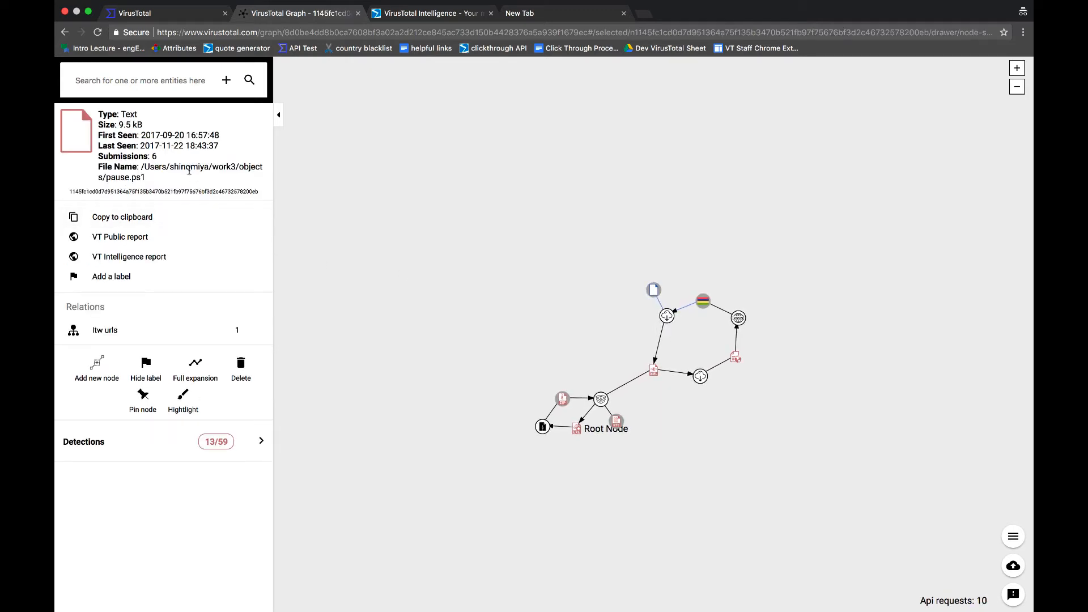
double_click(188, 167)
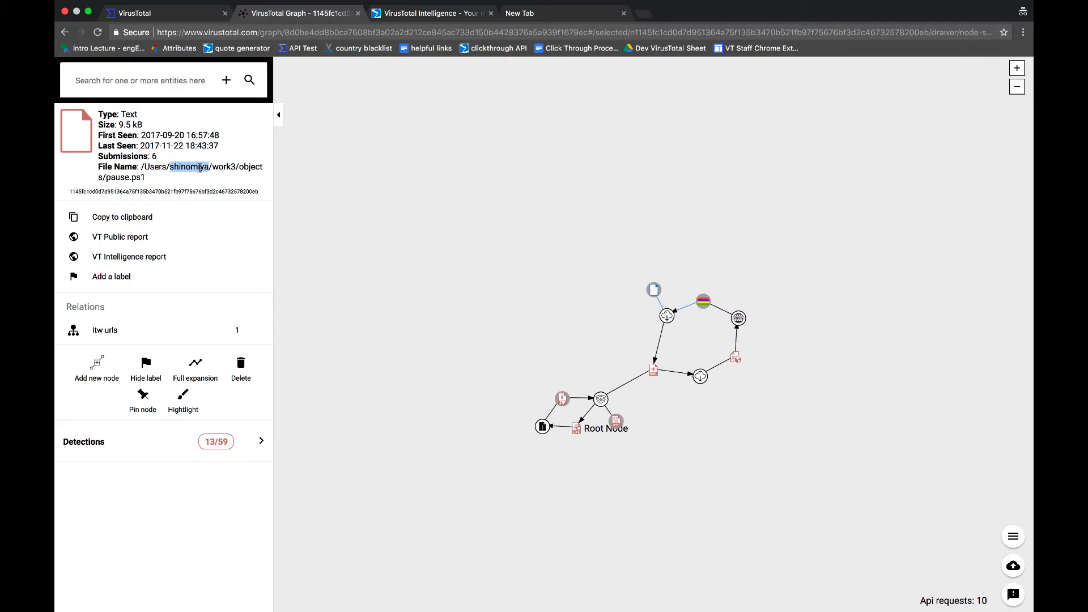
mouse_move(331, 148)
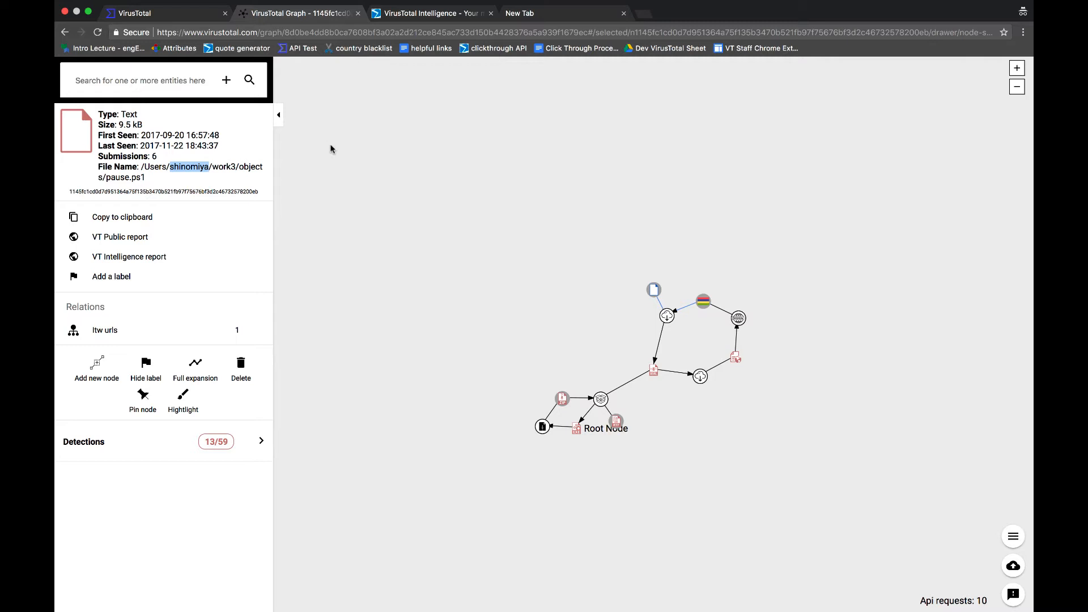
click(430, 12)
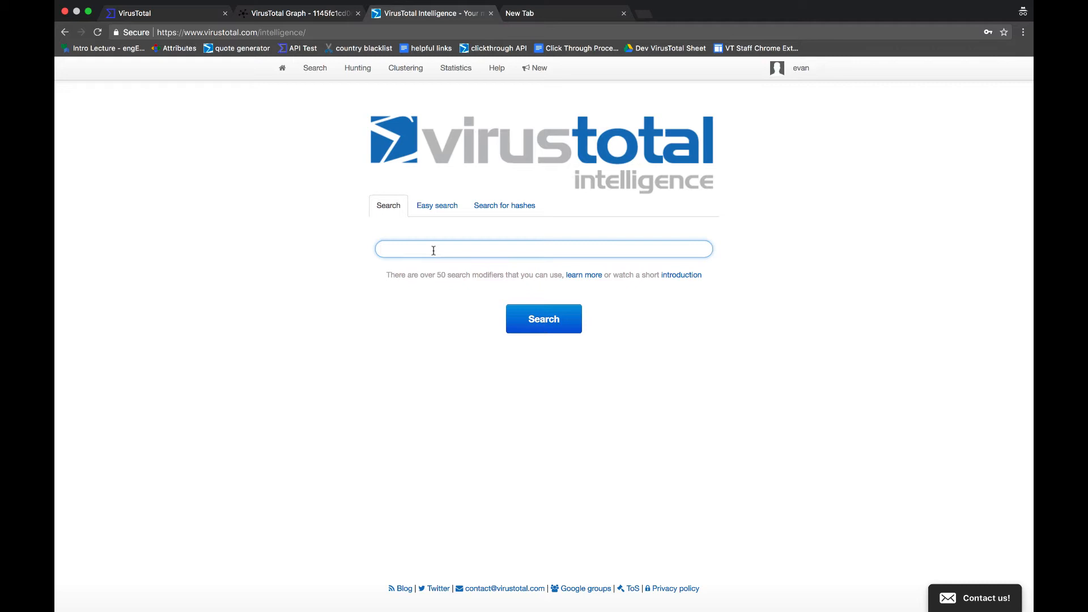
Search Intelligence for 'shinomiya positives:2+ type:peexe', cutting 22 results to 10 executables
click(543, 319)
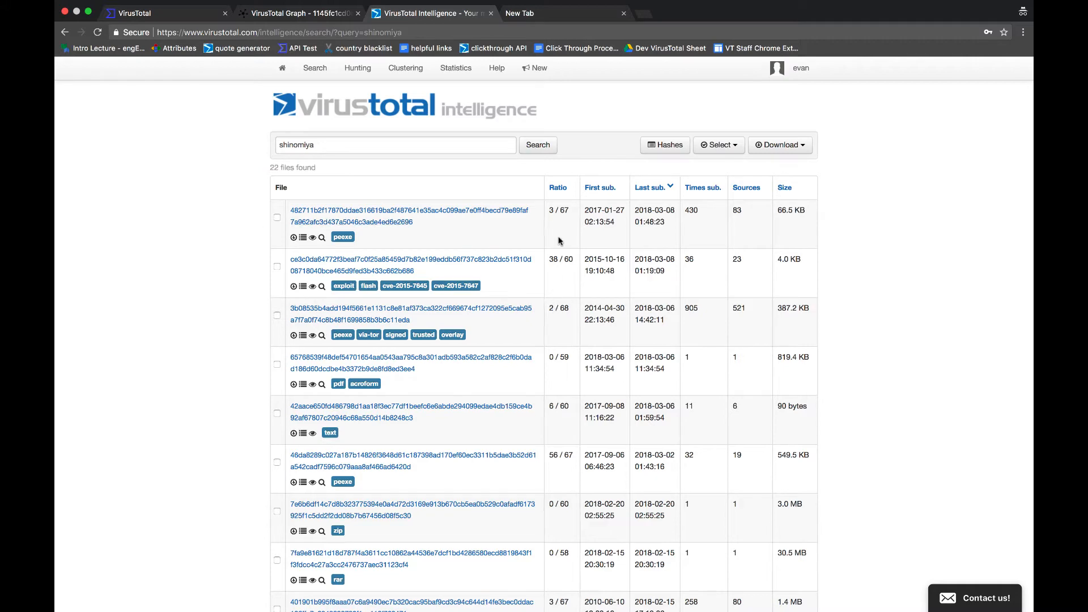
scroll(down, 3)
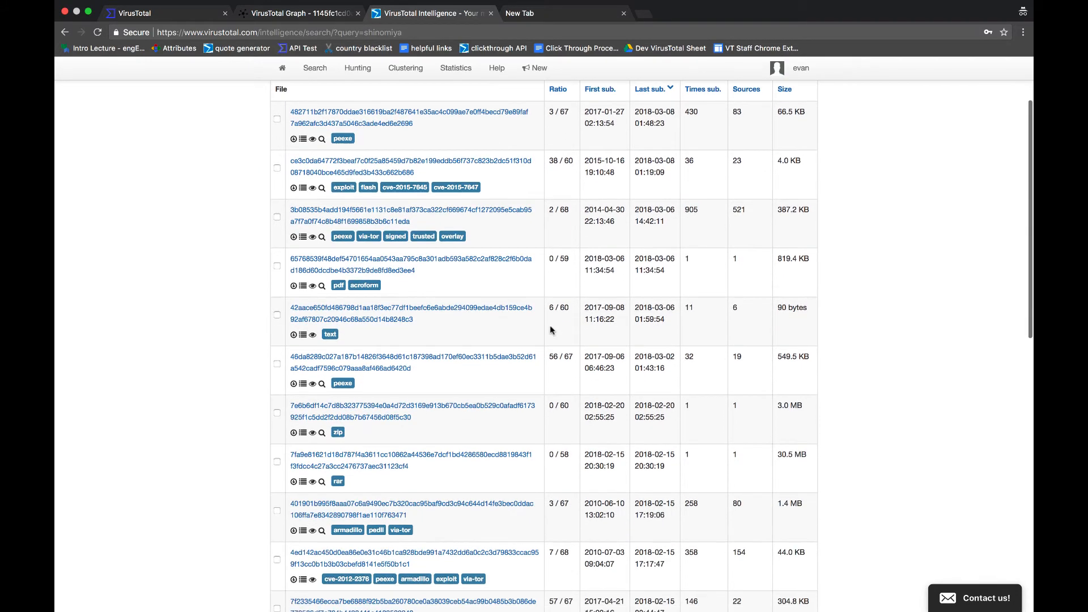
scroll(up, 3)
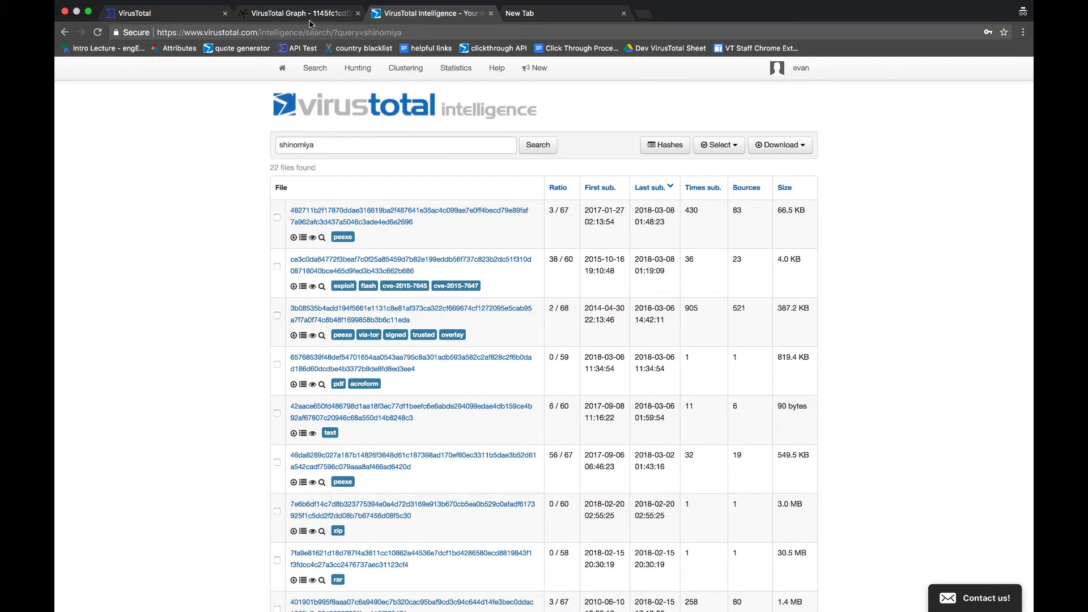
mouse_move(299, 13)
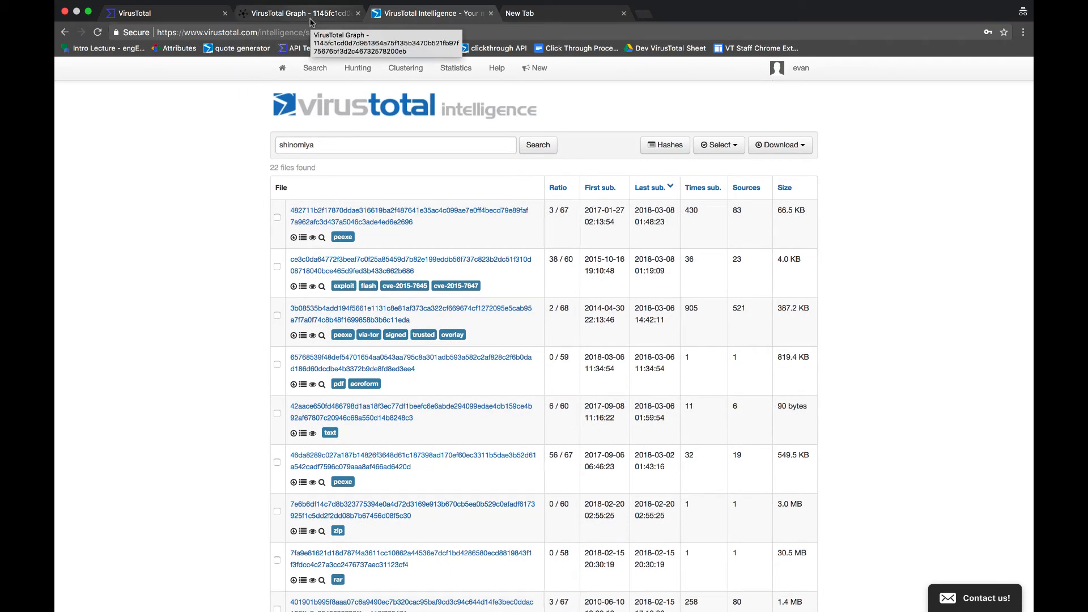
mouse_move(229, 110)
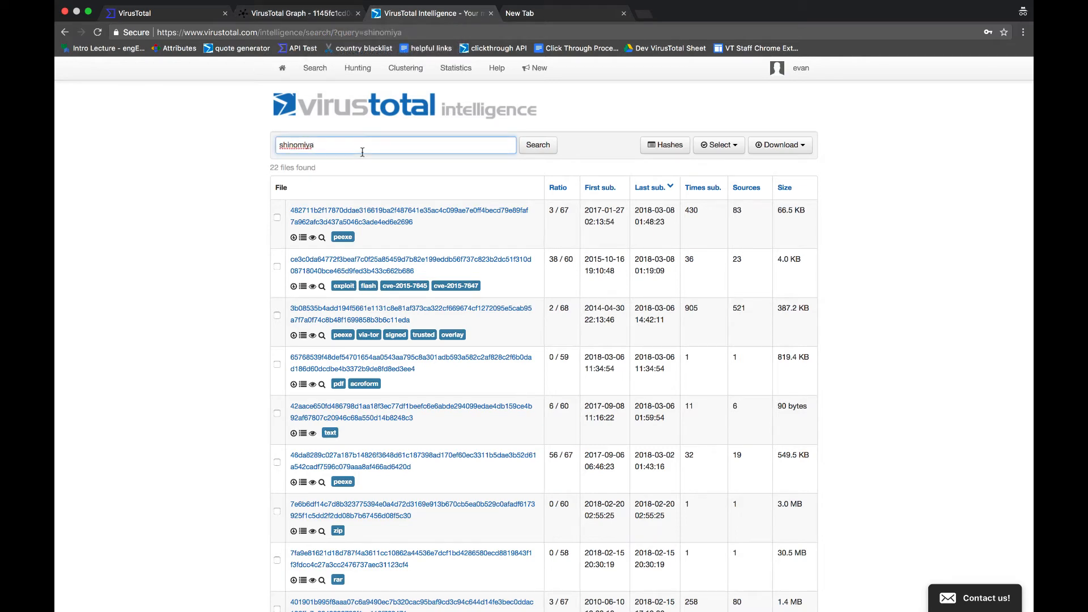
text(p)
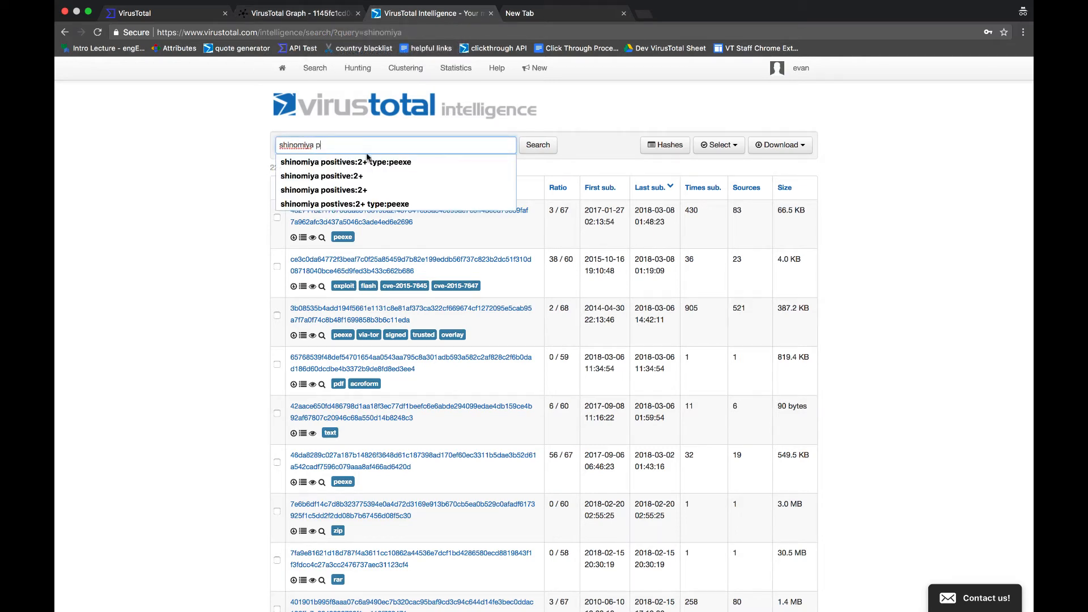
click(346, 162)
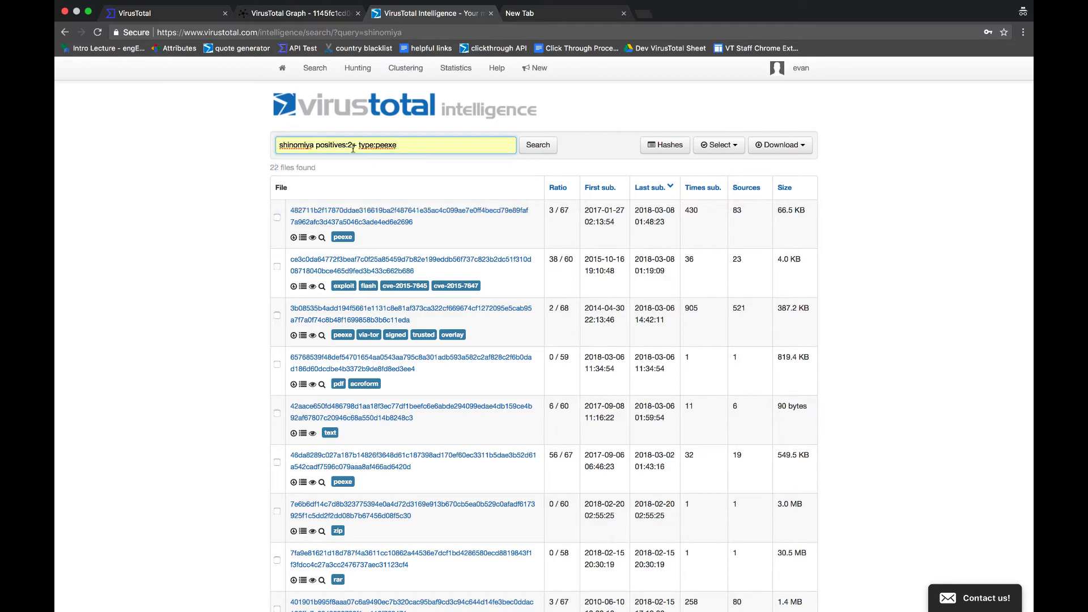
mouse_move(331, 159)
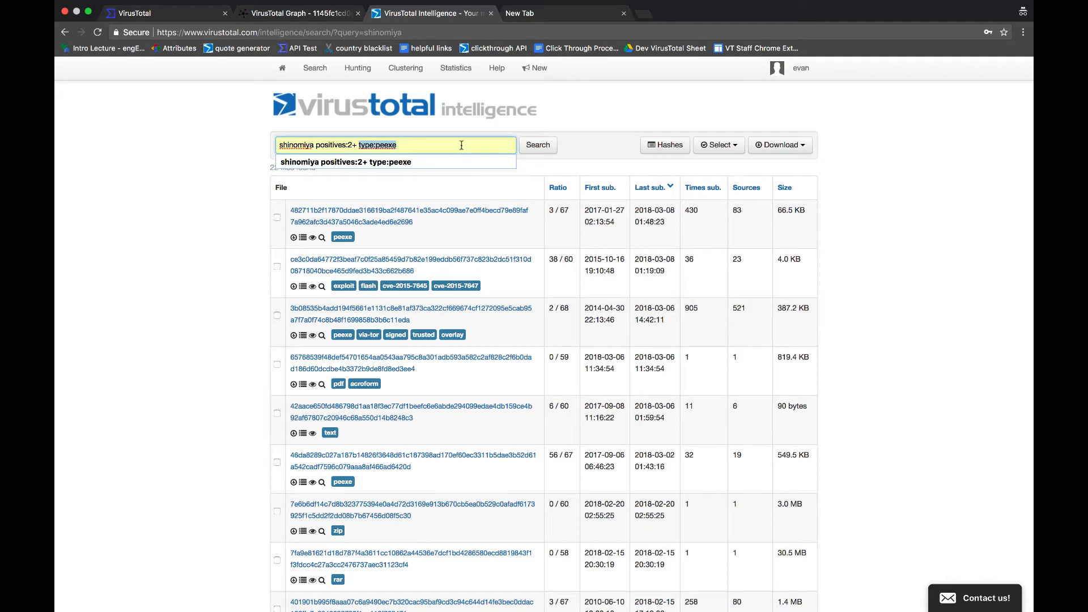
click(538, 144)
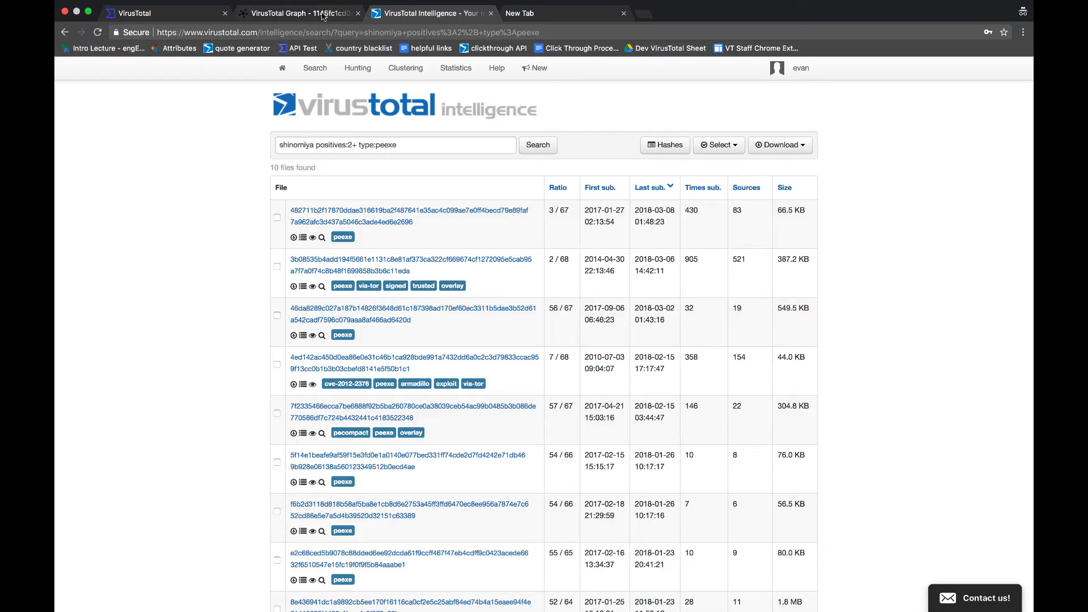
Expand IP 154.16.93.182's Urls relationship and scroll through its 20 related URLs
click(297, 13)
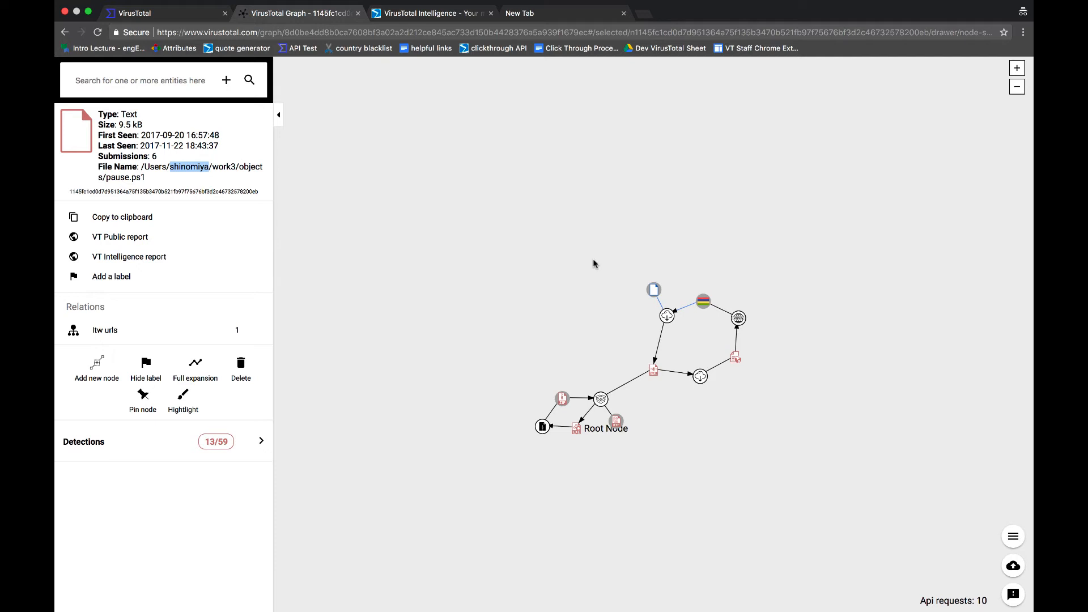
mouse_move(703, 300)
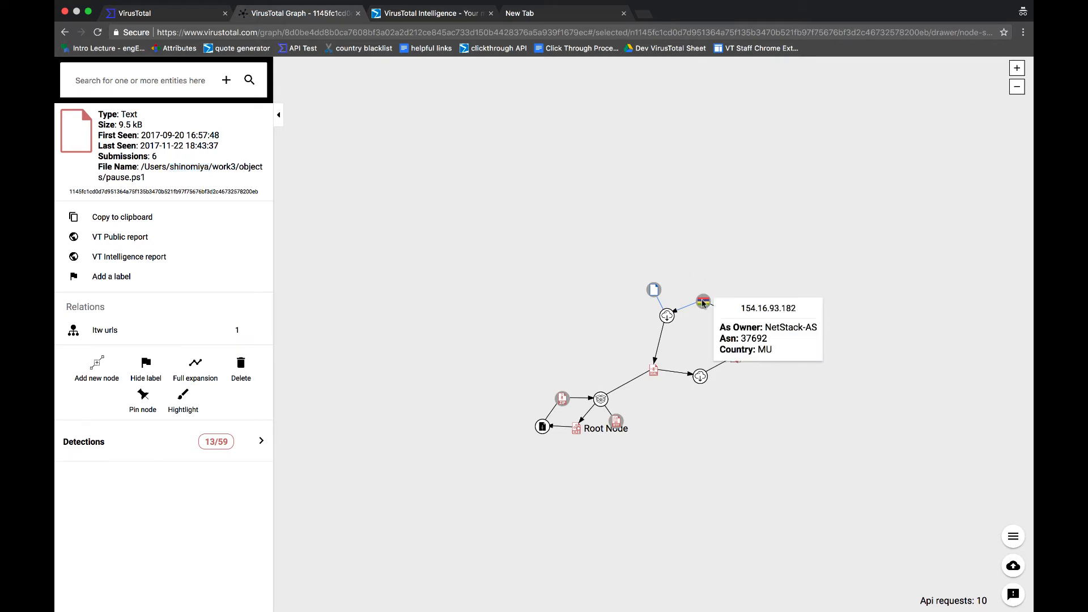
click(703, 302)
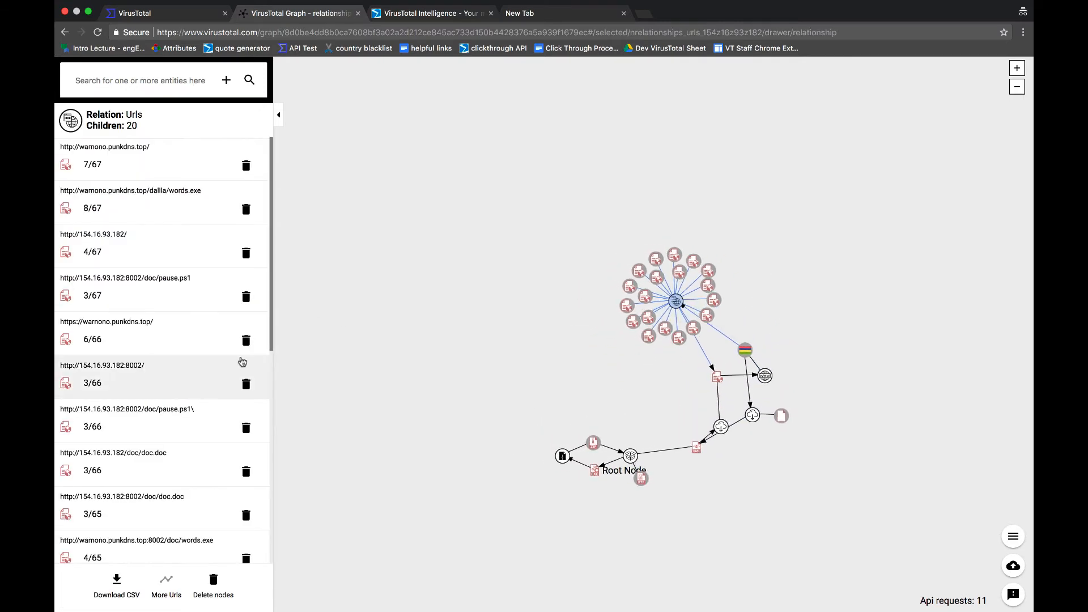
scroll(down, 3)
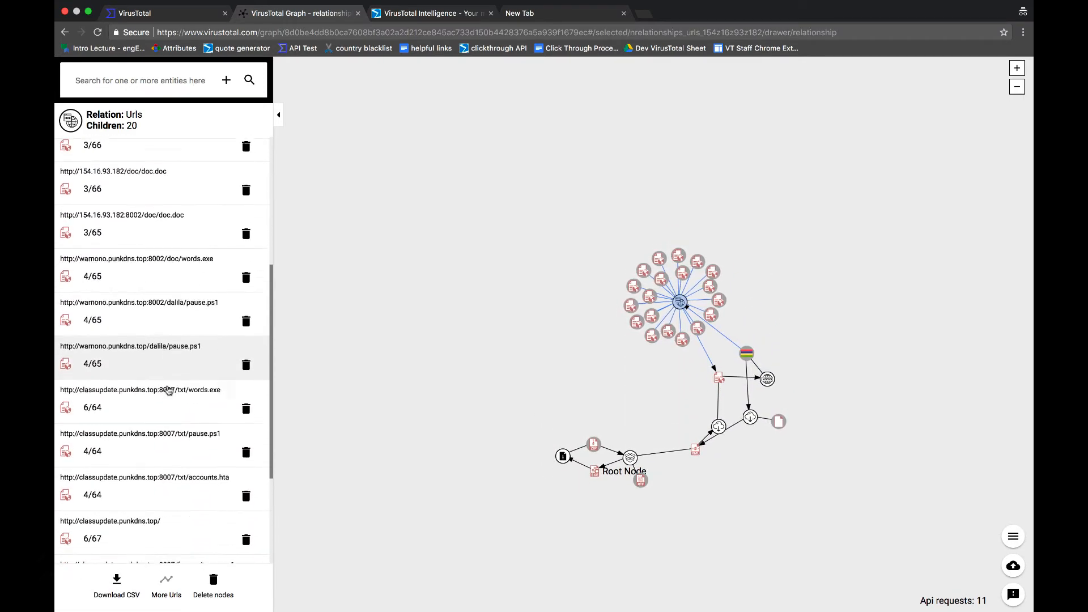
scroll(down, 3)
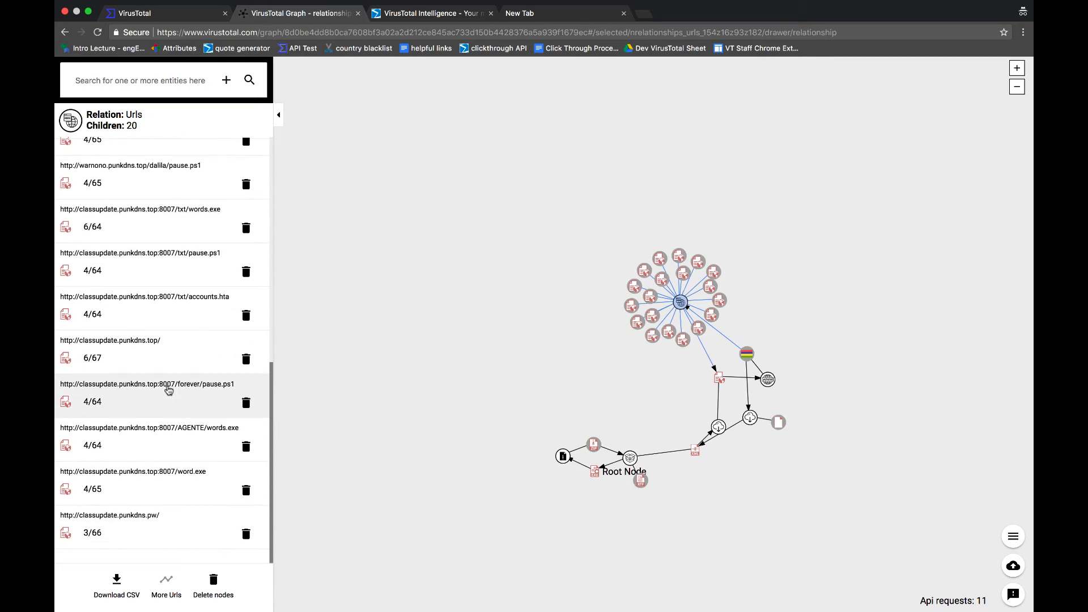
scroll(up, 3)
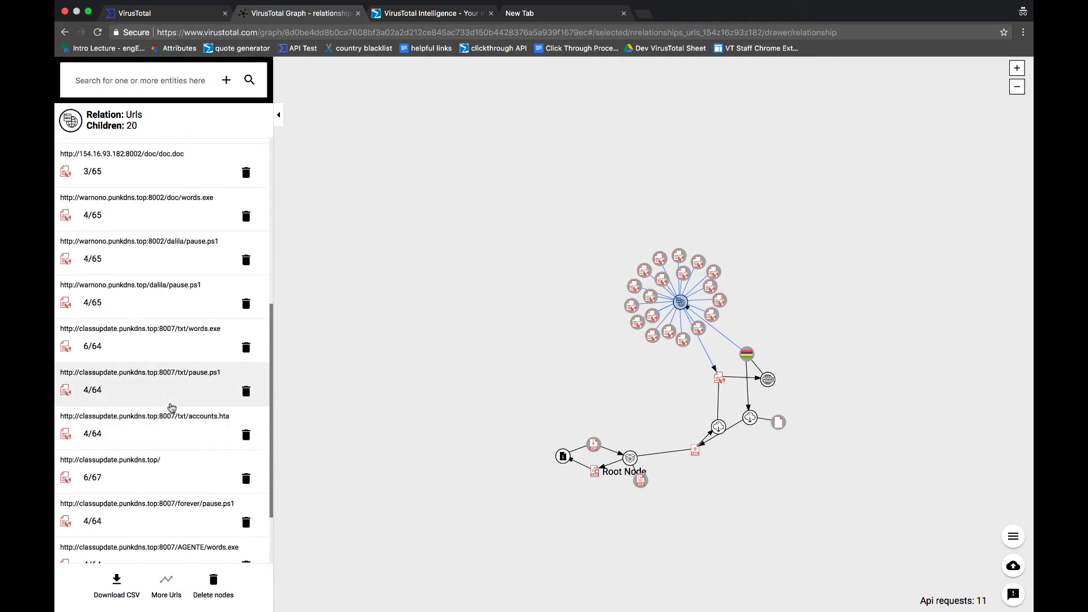
scroll(up, 3)
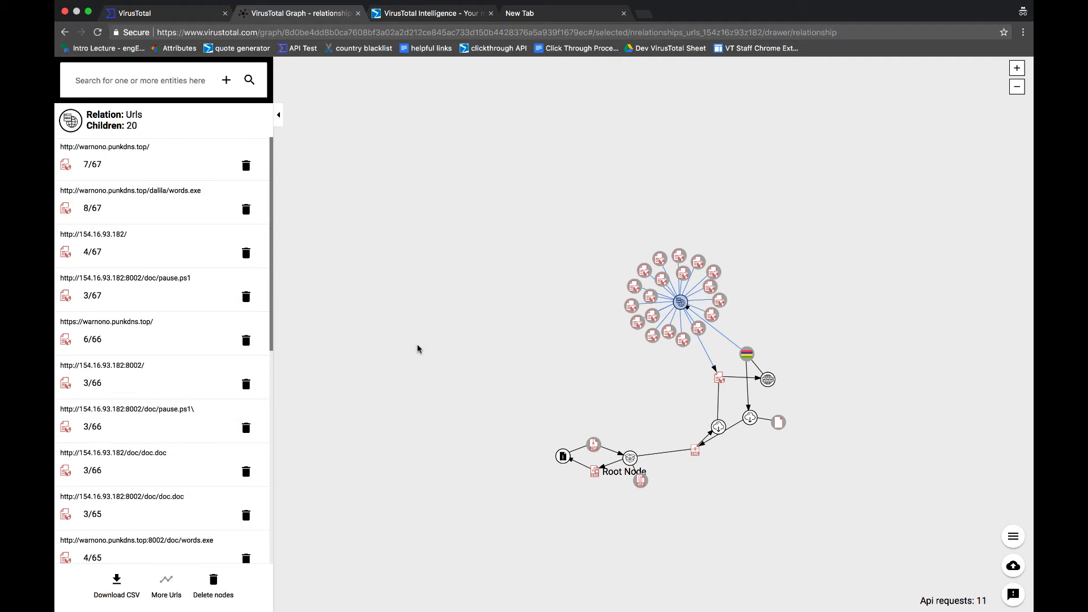
mouse_move(545, 379)
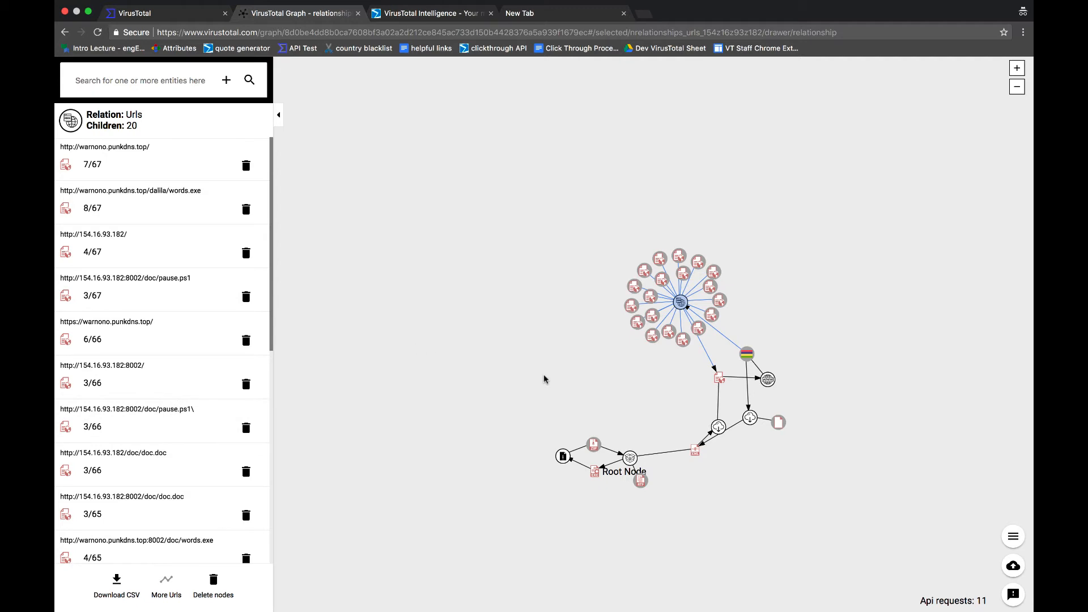
mouse_move(547, 387)
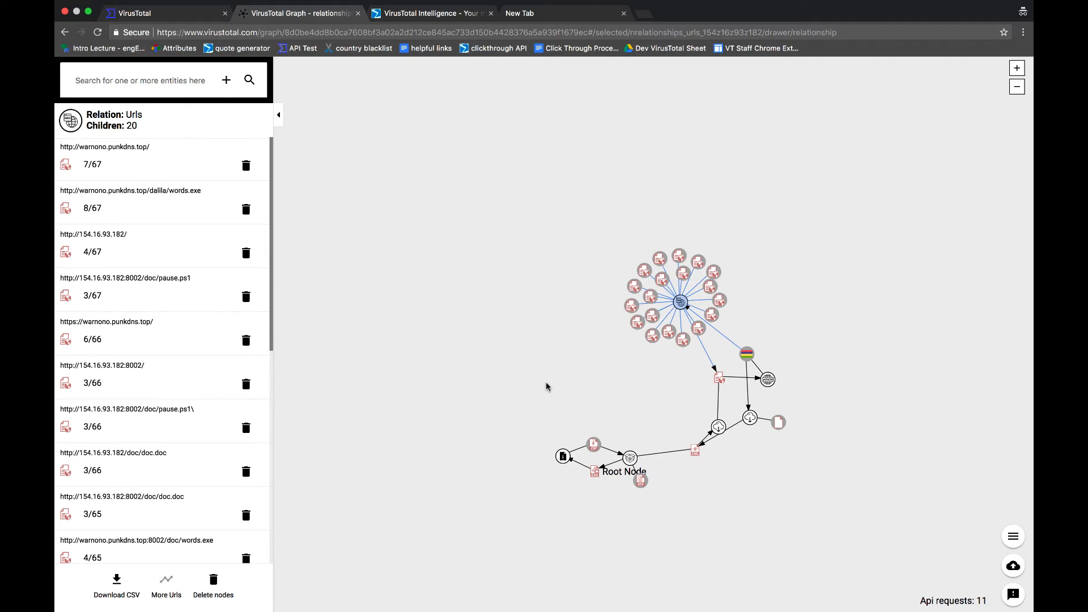
Check the executable's details and strings, then scroll its per-engine analyses from 4/66 to 43/65
click(593, 472)
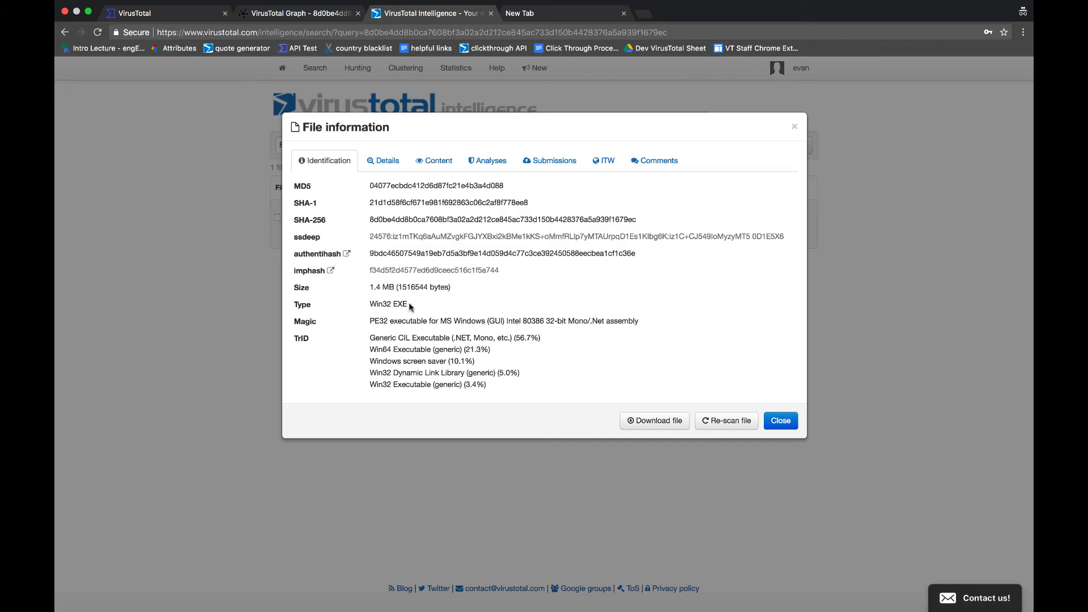
scroll(down, 3)
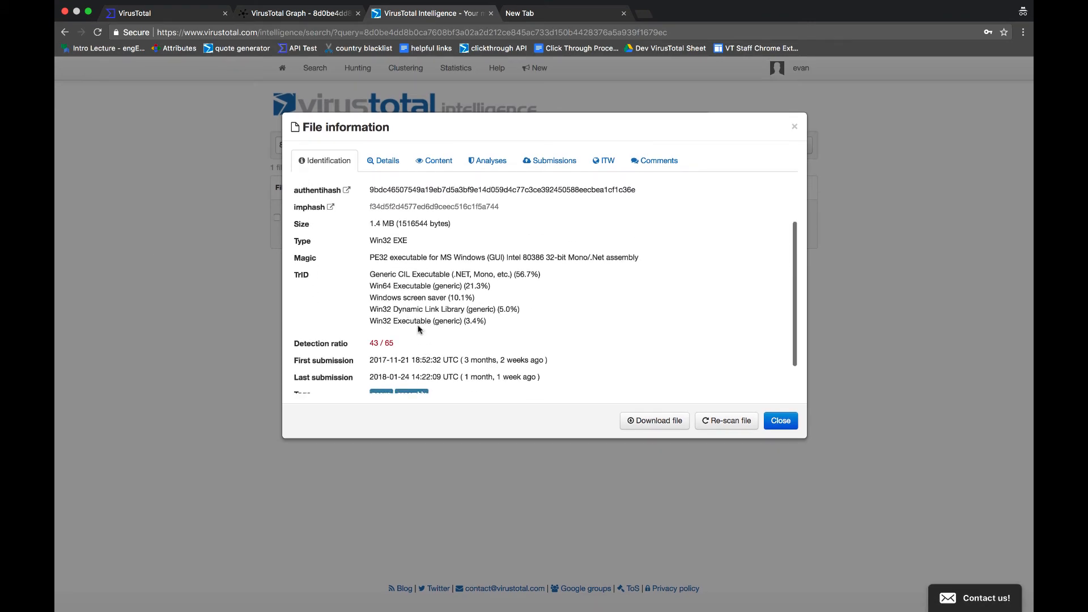
click(384, 161)
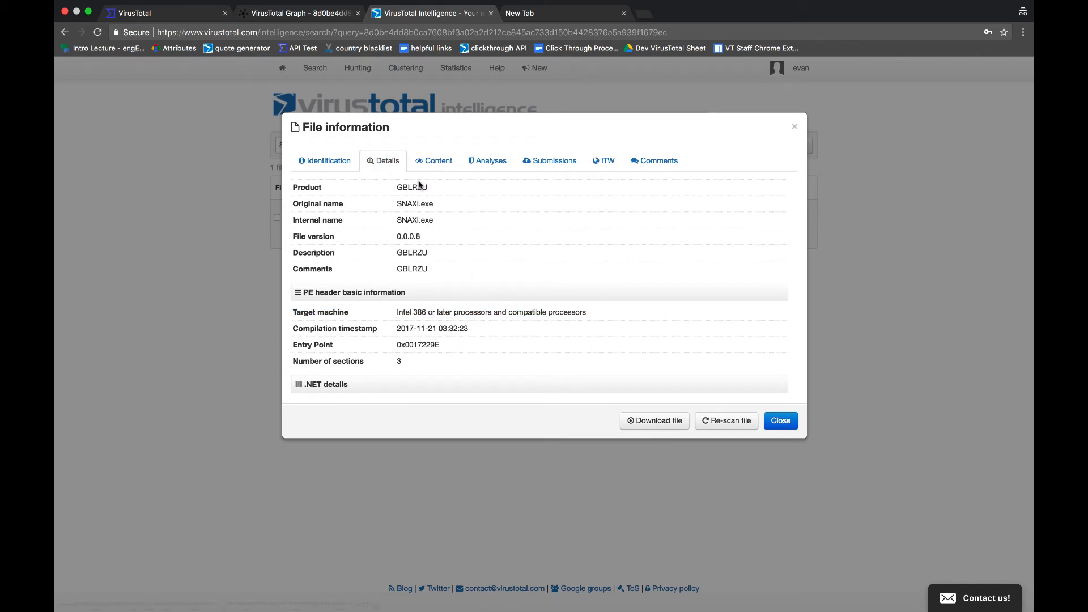
click(437, 160)
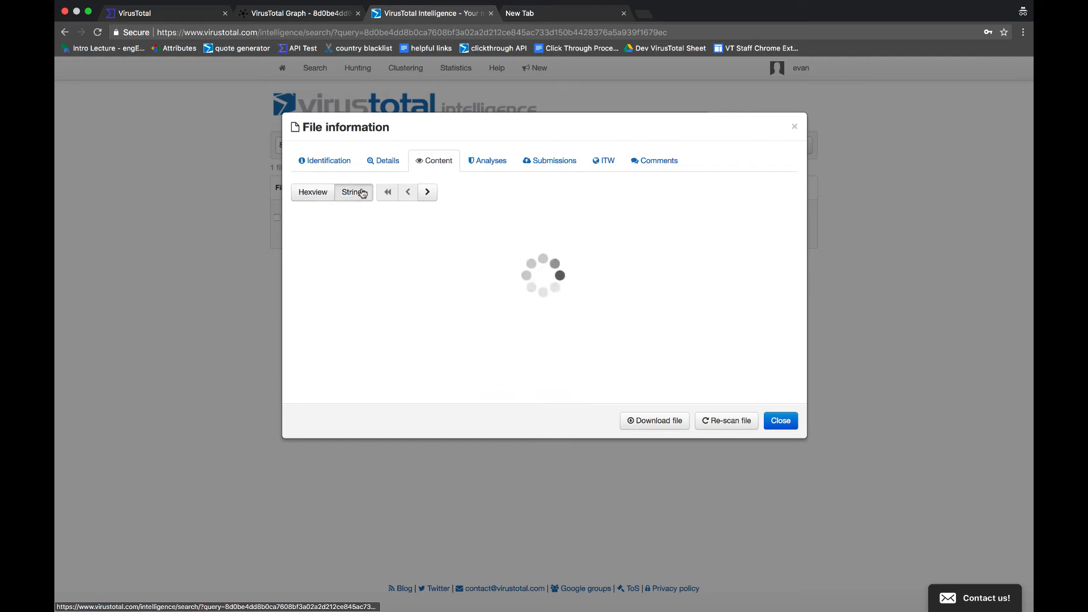
click(353, 192)
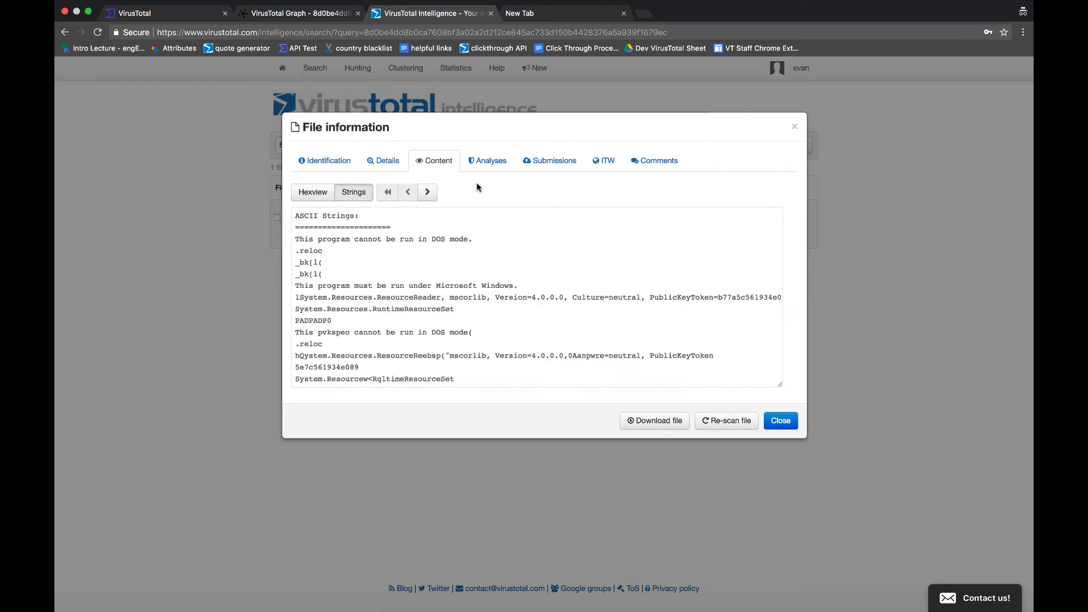
click(488, 160)
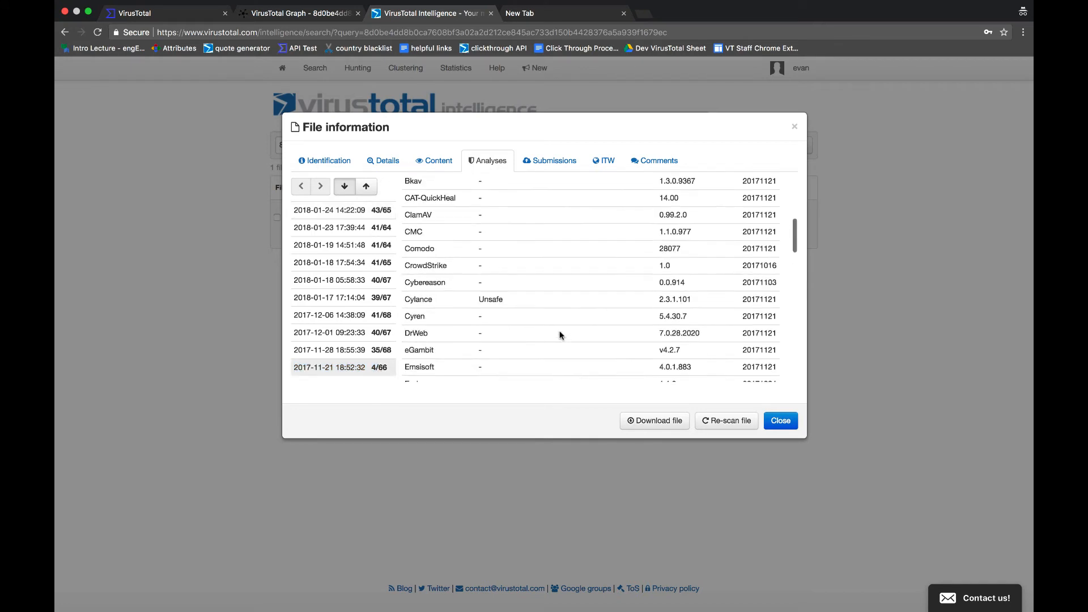
scroll(down, 3)
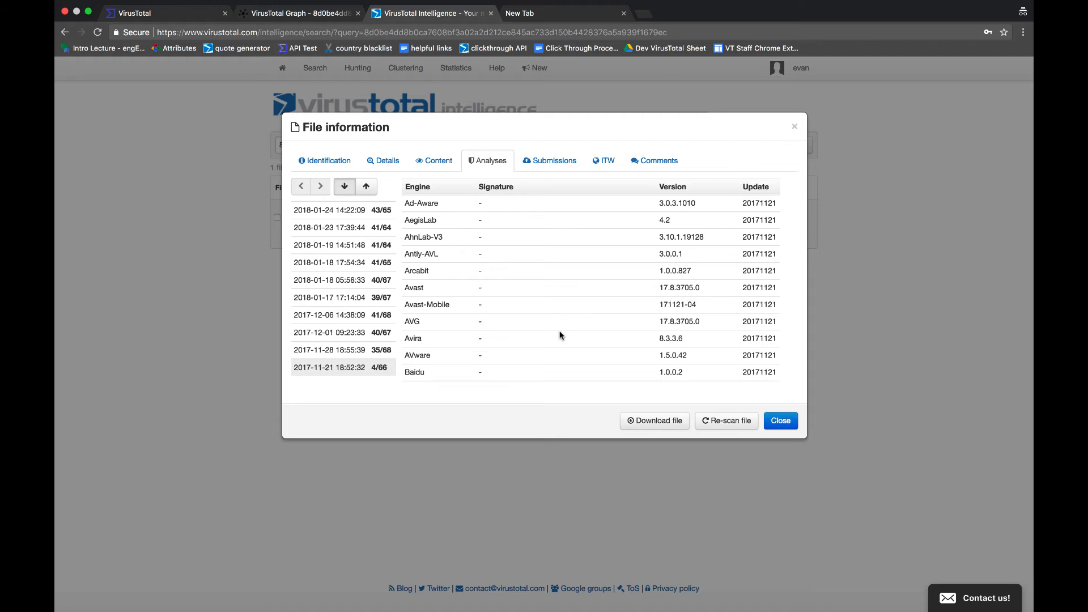
mouse_move(560, 321)
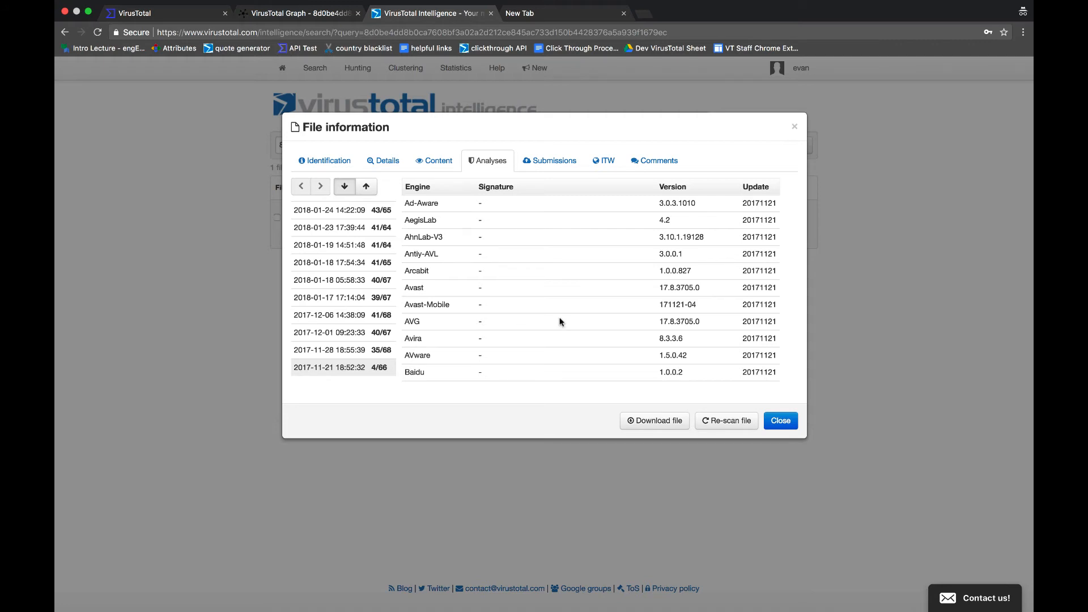
Review the file's submissions and in-the-wild info, then read the Zyklon crypto miner comment
click(550, 160)
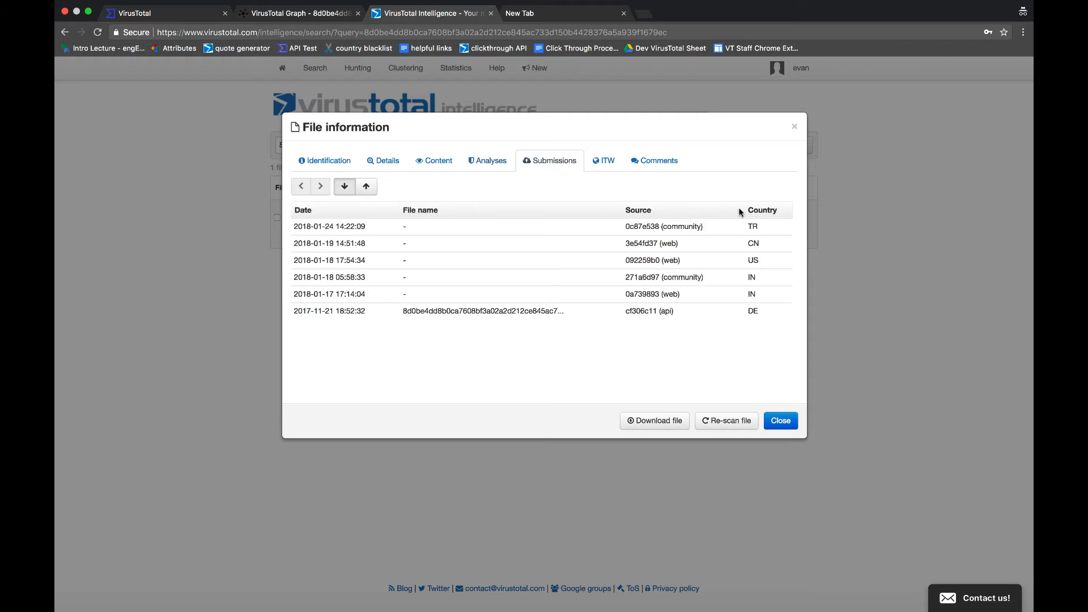
mouse_move(737, 194)
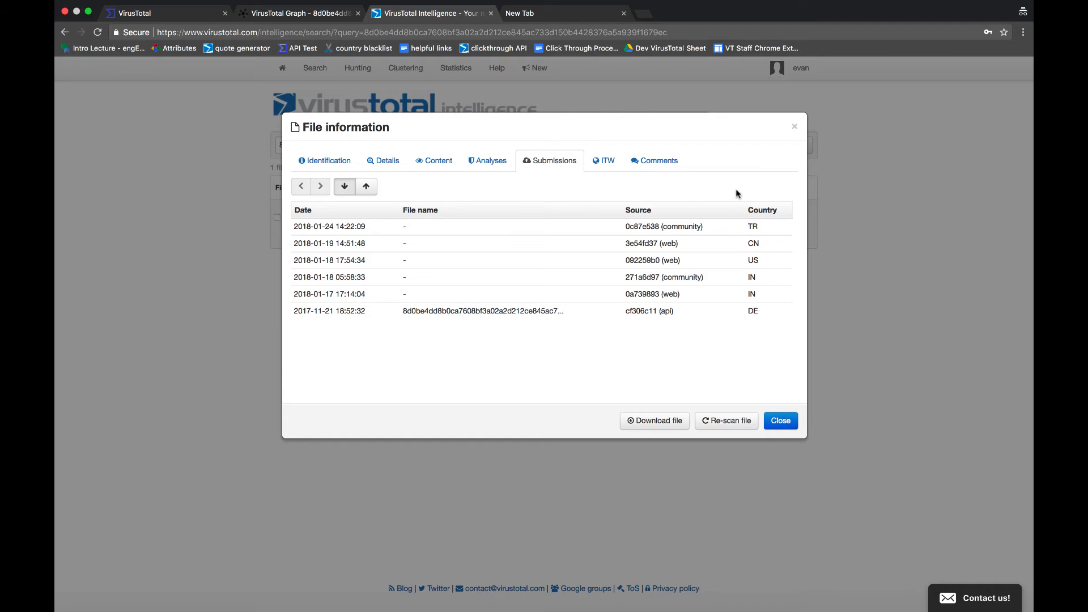
mouse_move(692, 192)
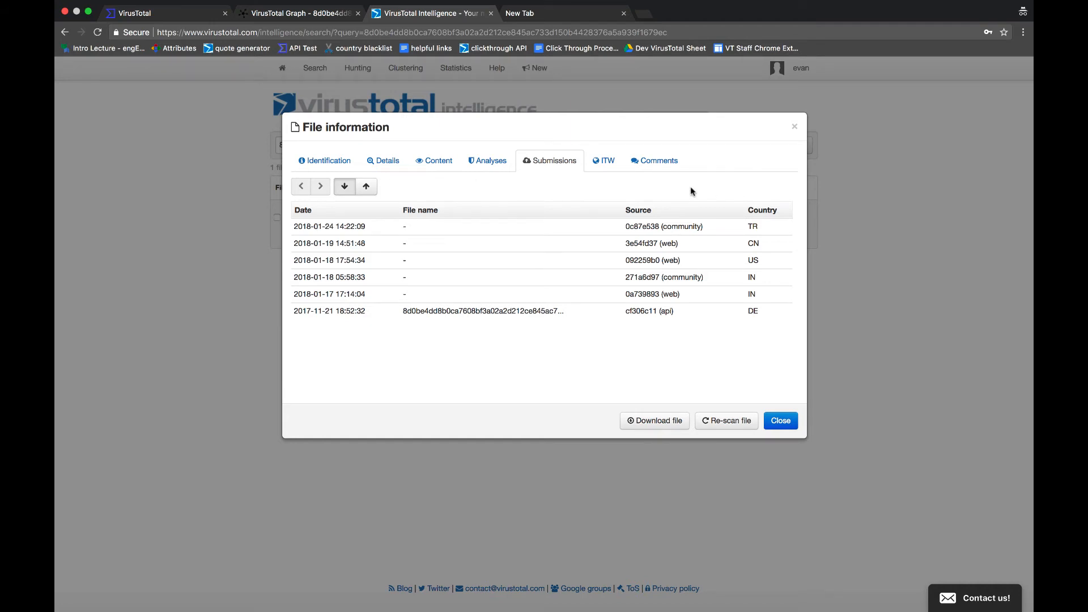
click(602, 161)
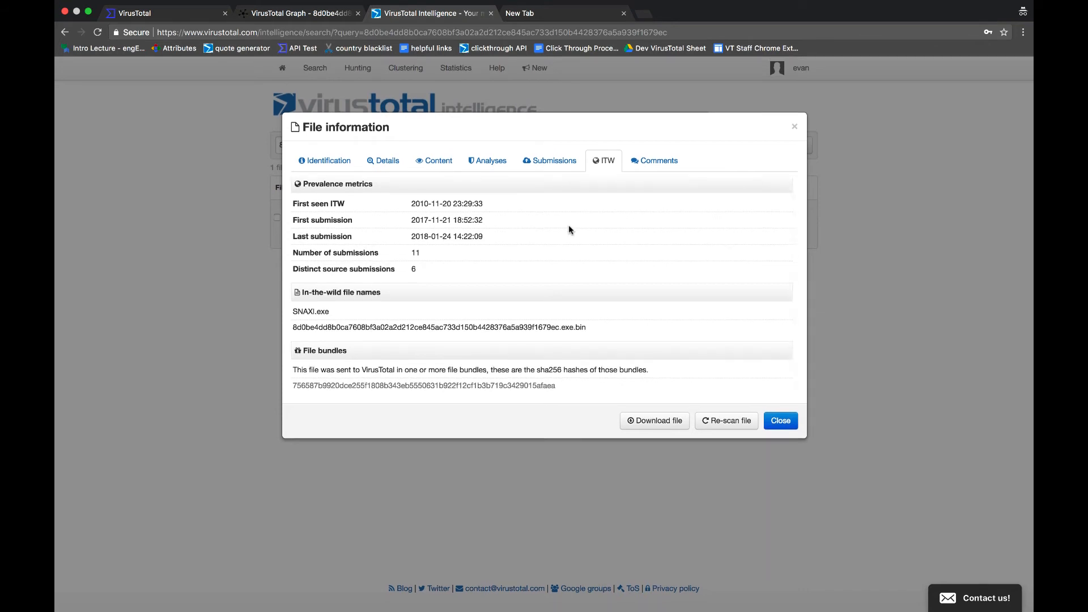
mouse_move(534, 218)
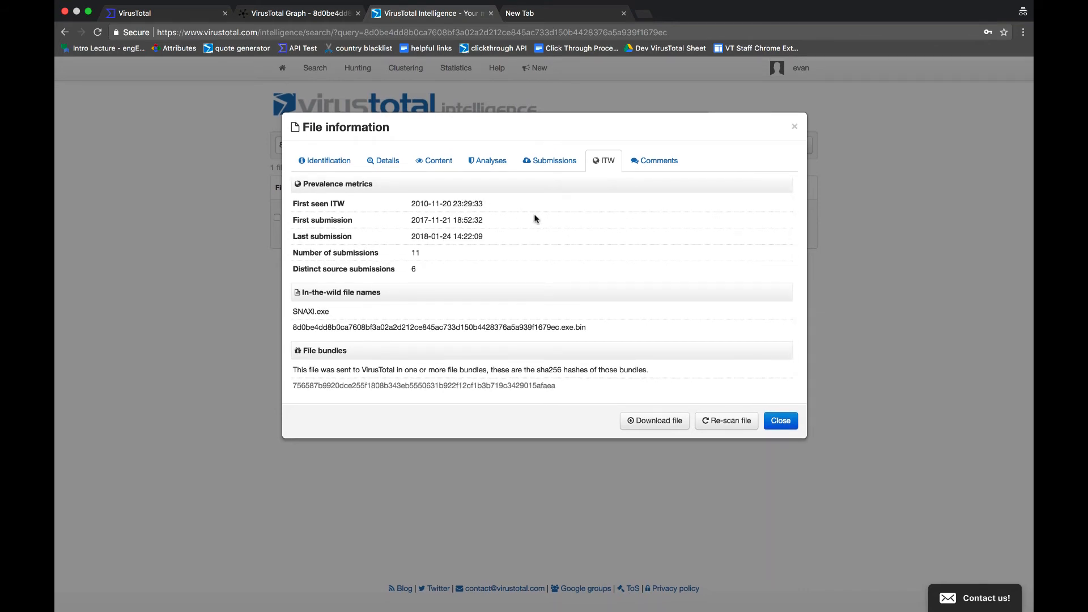
mouse_move(492, 326)
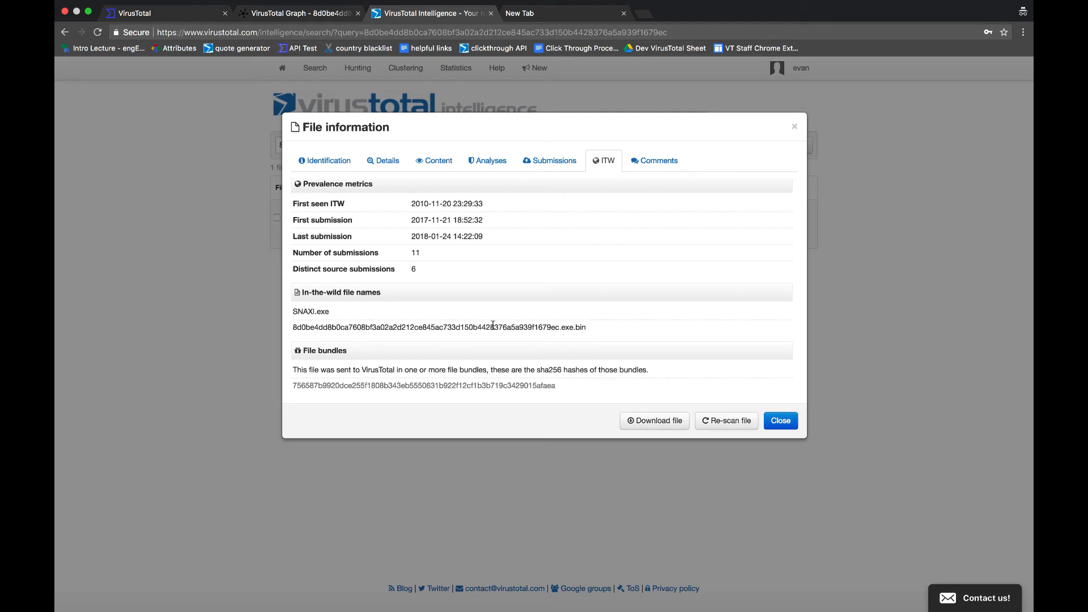
mouse_move(599, 226)
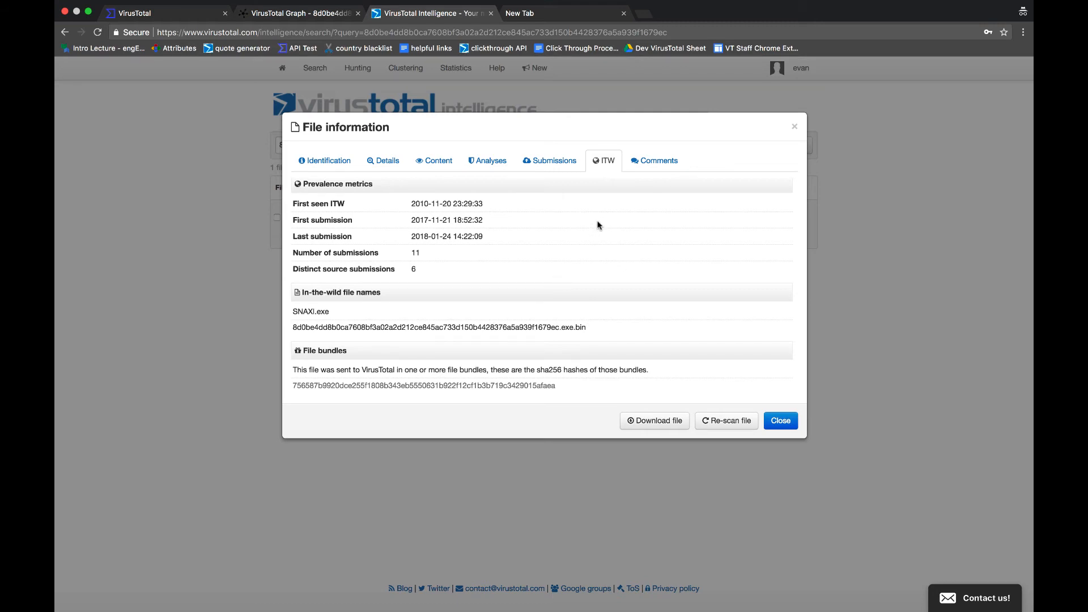
mouse_move(609, 213)
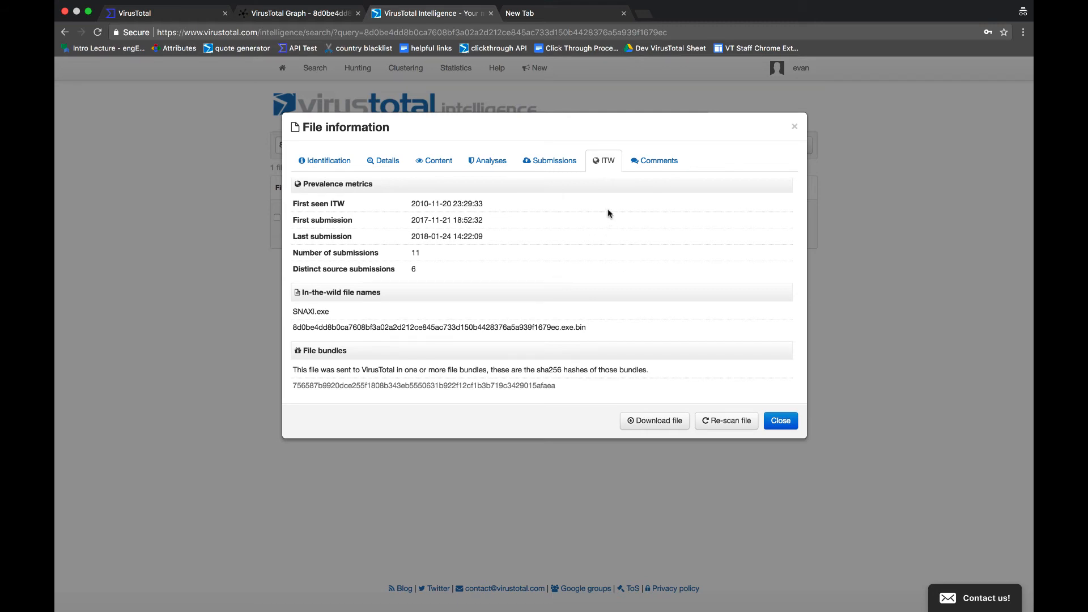
click(658, 161)
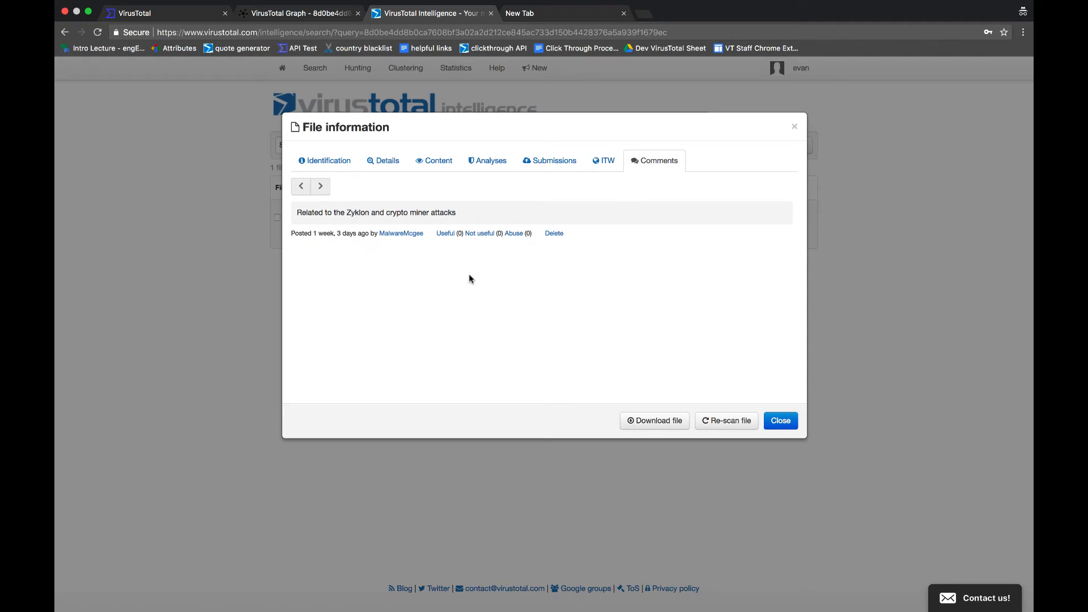
mouse_move(435, 257)
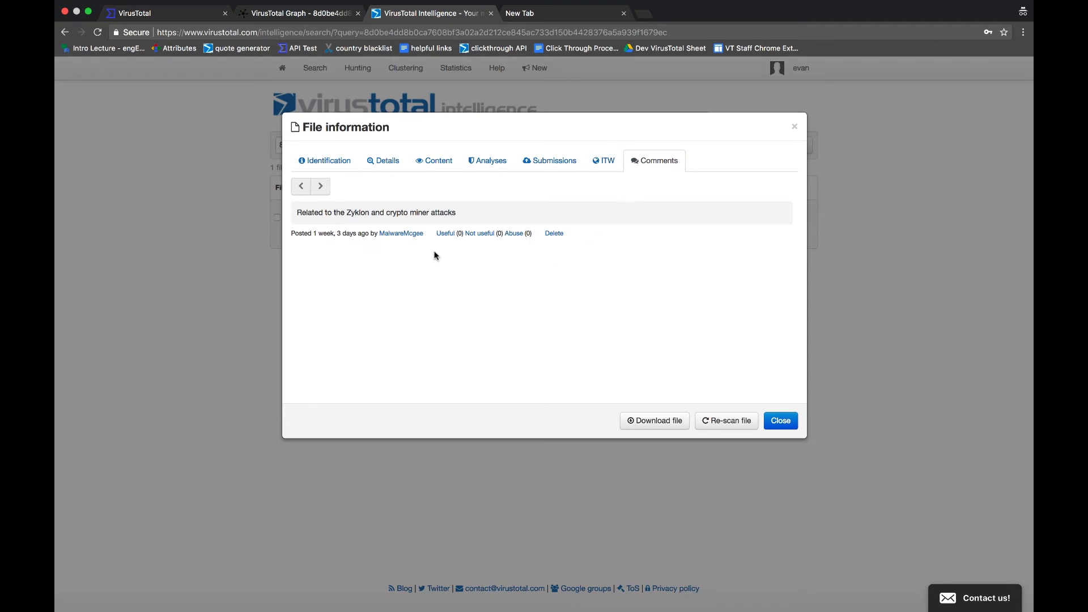
mouse_move(414, 243)
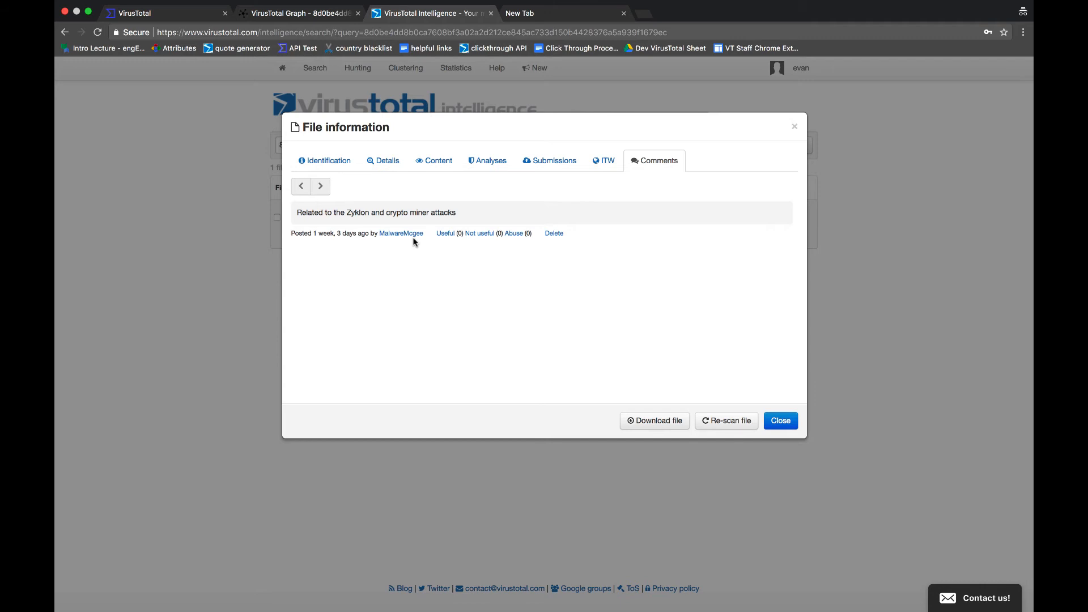
mouse_move(401, 233)
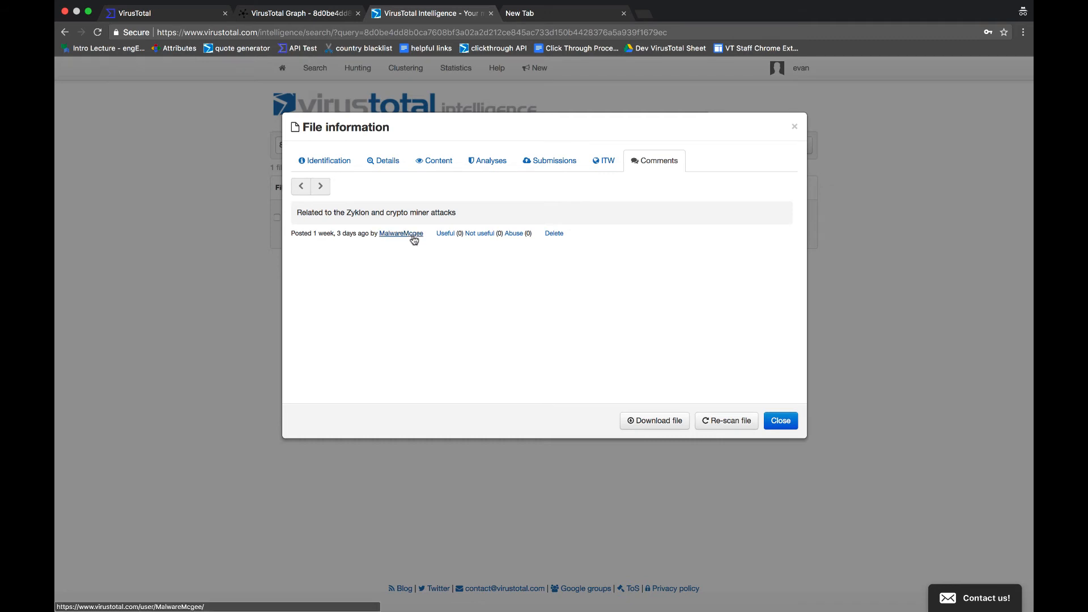
Open the commenter's profile, draft a message with subject 'HELP MEE', then discard it
click(401, 233)
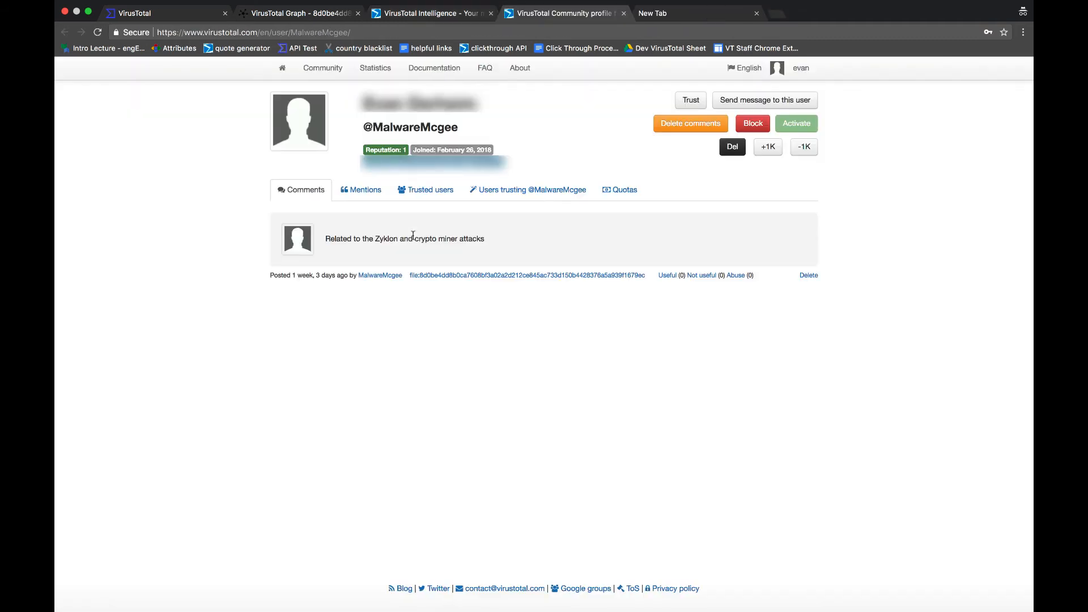
click(763, 100)
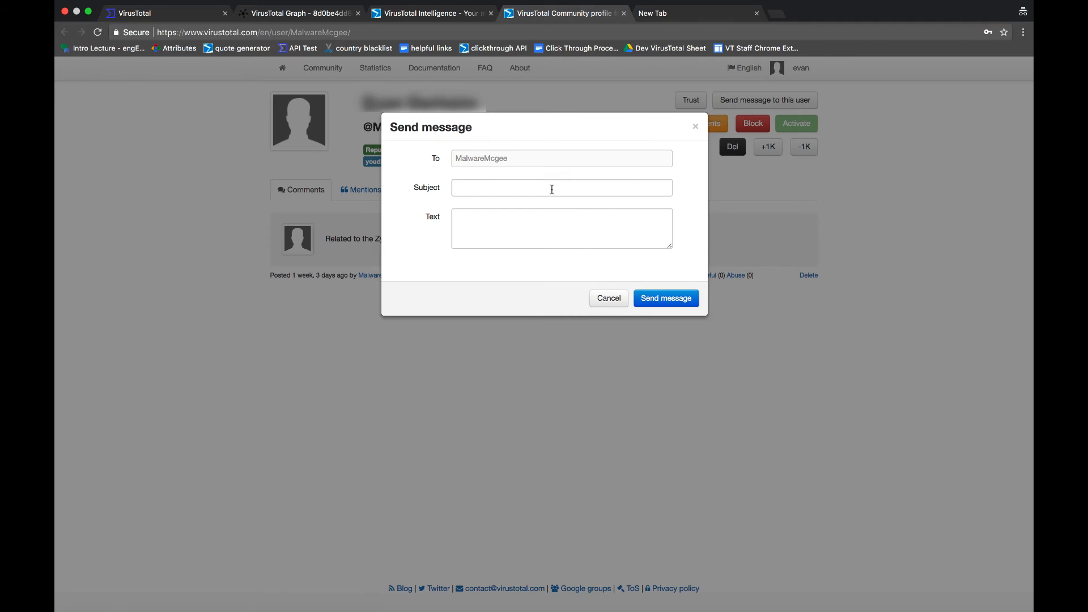
click(561, 188)
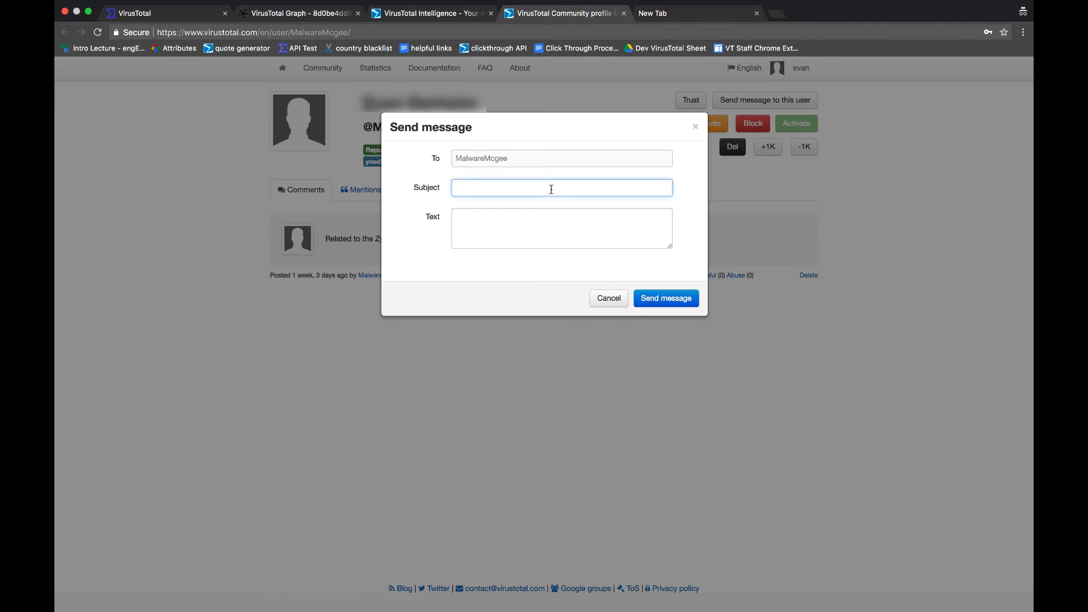
text(HELP MEEEEEE!!!!!!!!)
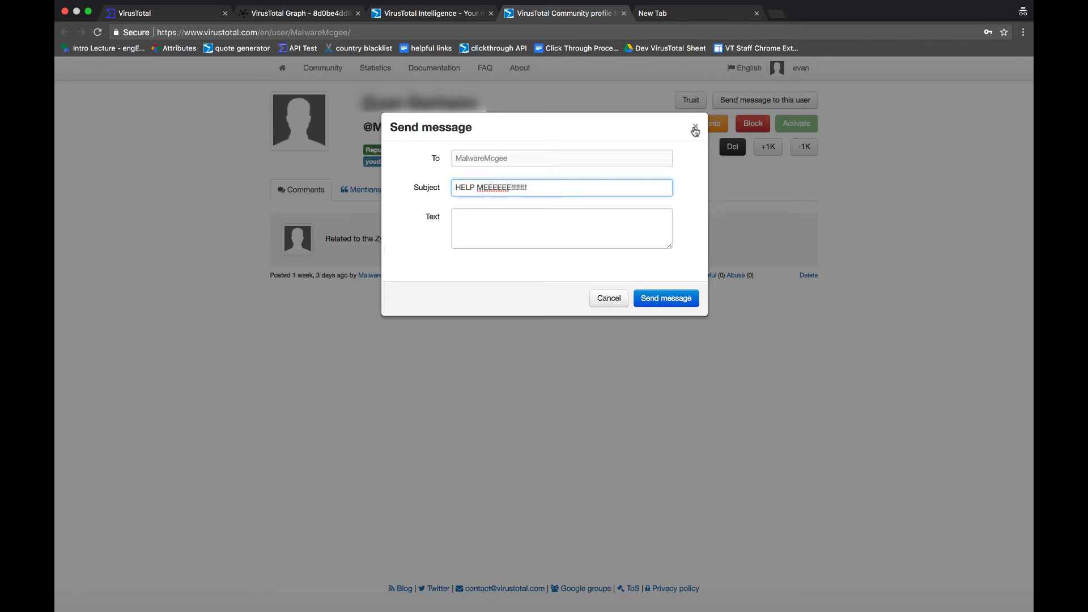
click(694, 130)
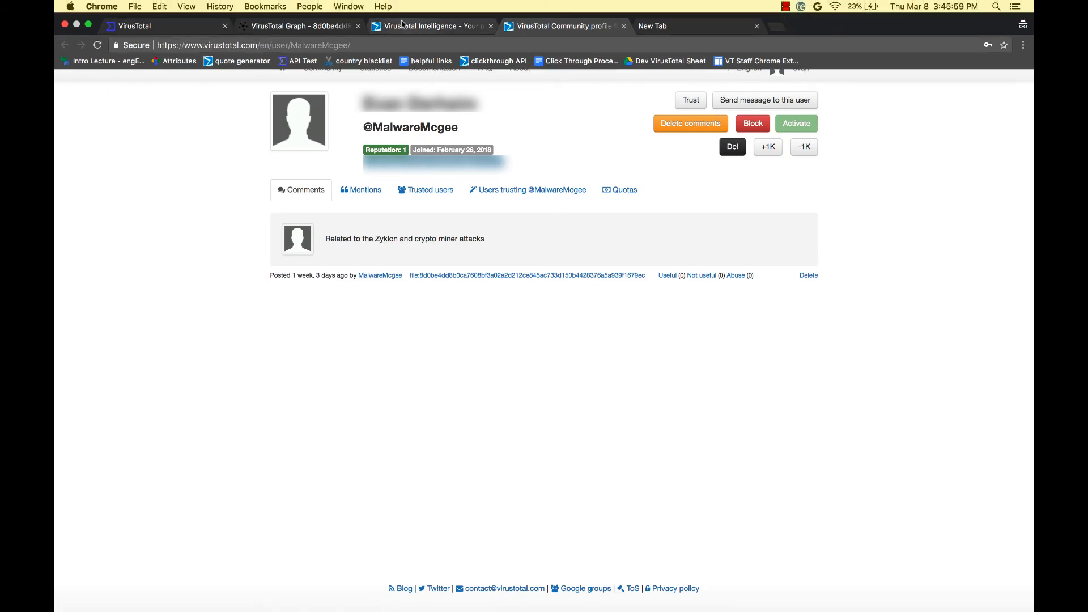
View the 2ae4130… text file's extracted strings, select the CryptoJS define line, and close details
click(299, 12)
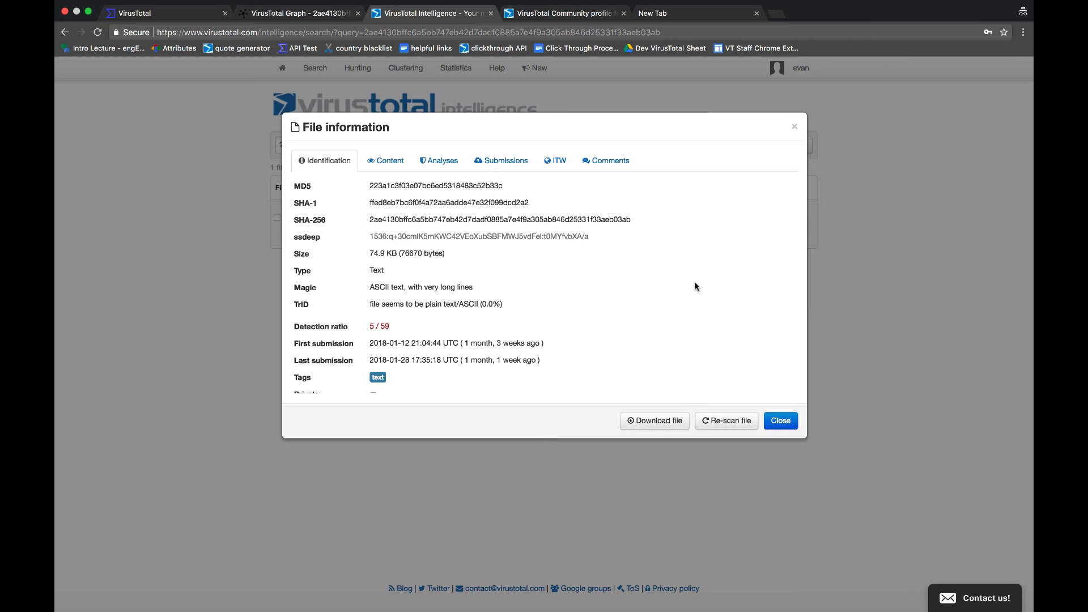
click(386, 160)
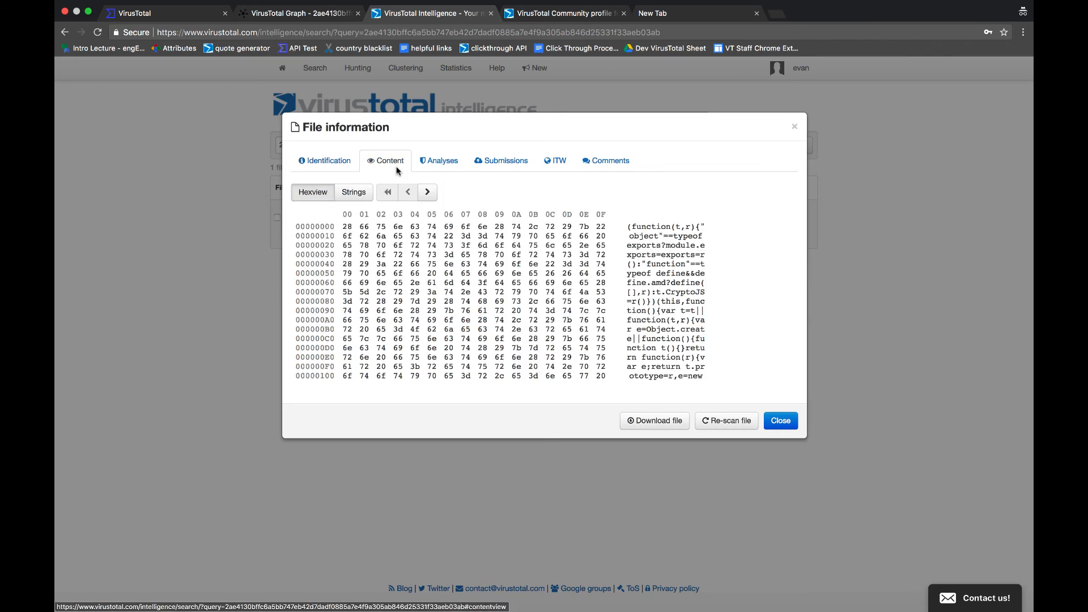
click(353, 192)
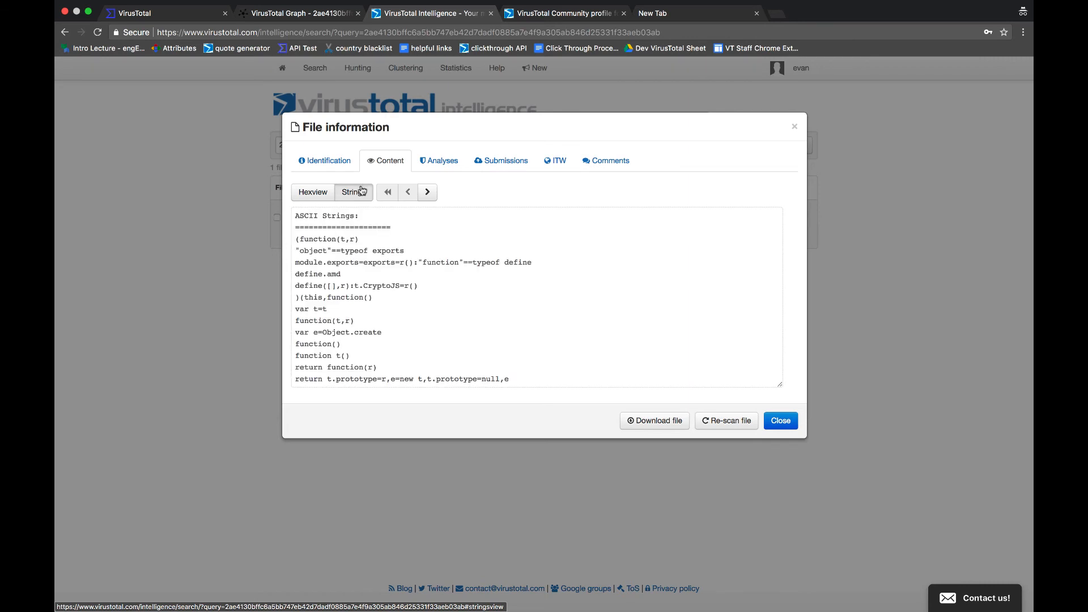
scroll(down, 3)
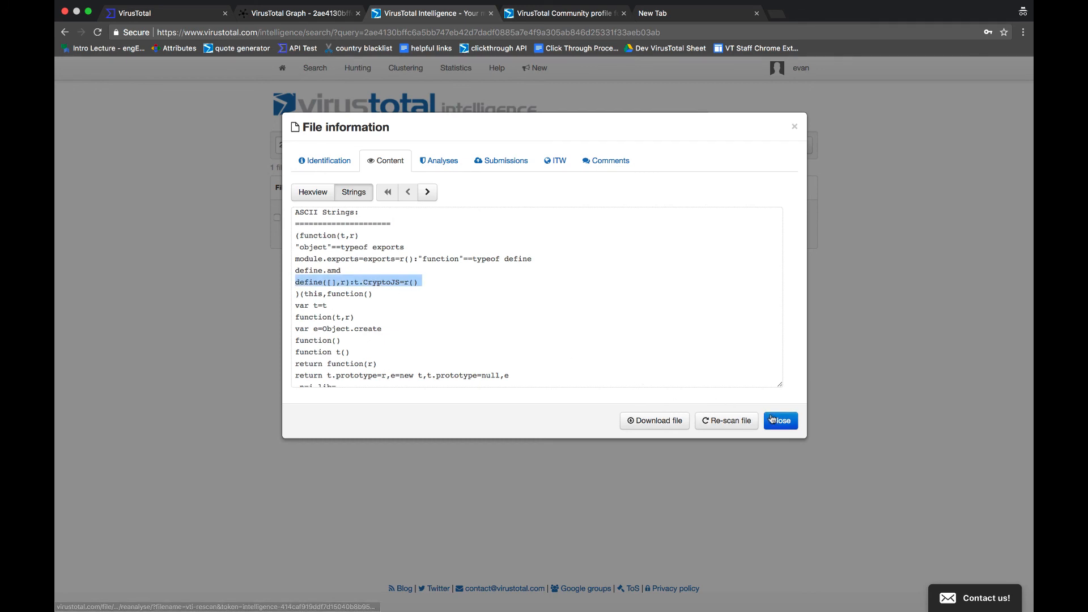
click(780, 421)
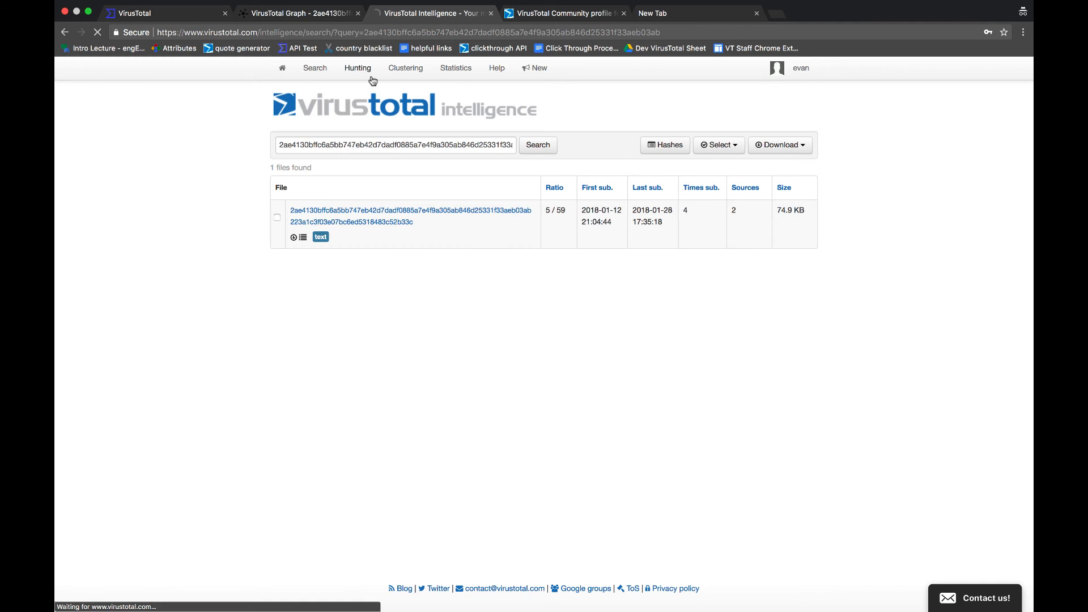
View the Crypto ruleset's cryptojs YARA rule under Hunting and its matched-file notifications
click(358, 68)
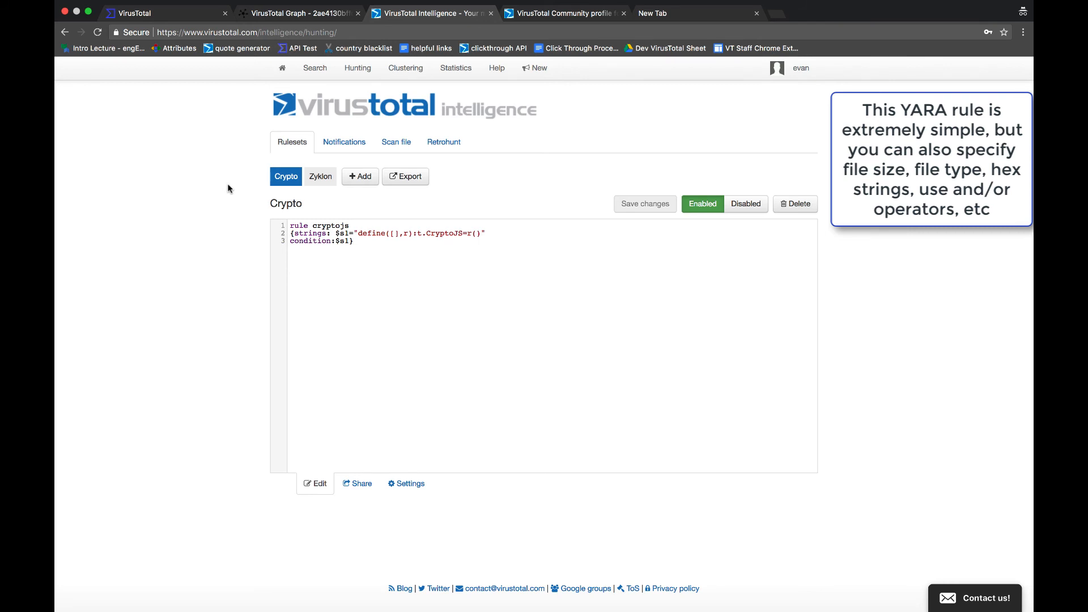
click(344, 142)
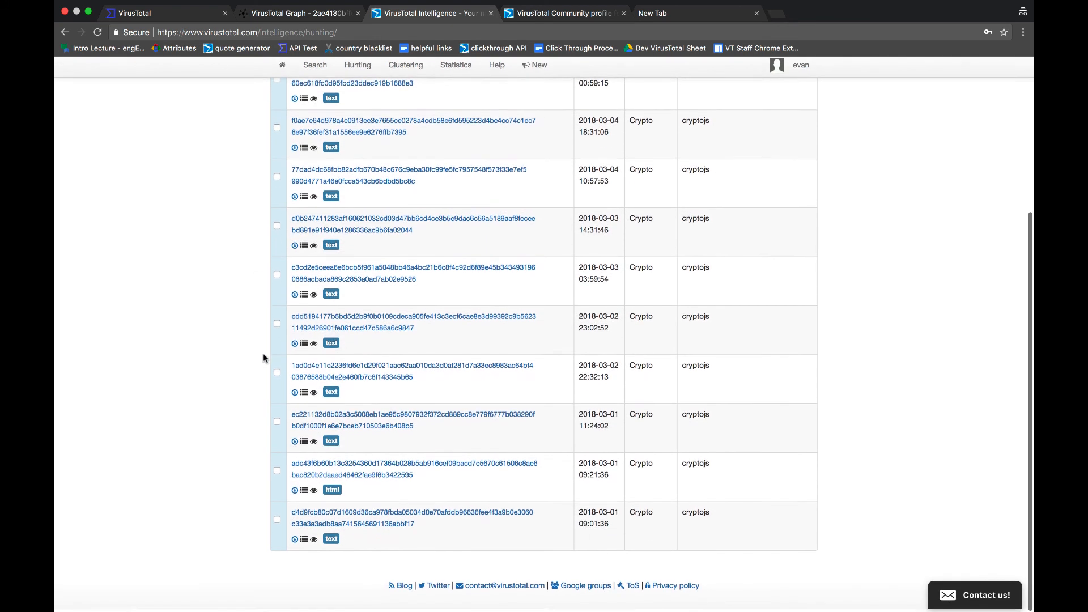
Review File information for matched files, including the 6/60 text file and 0/58 HTML page
click(294, 539)
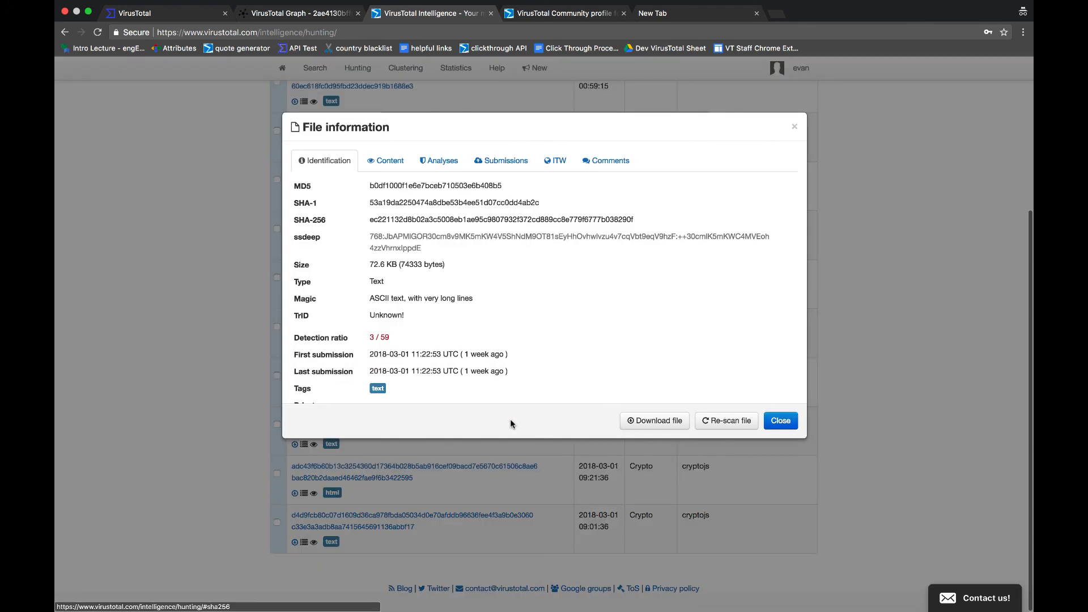
click(780, 421)
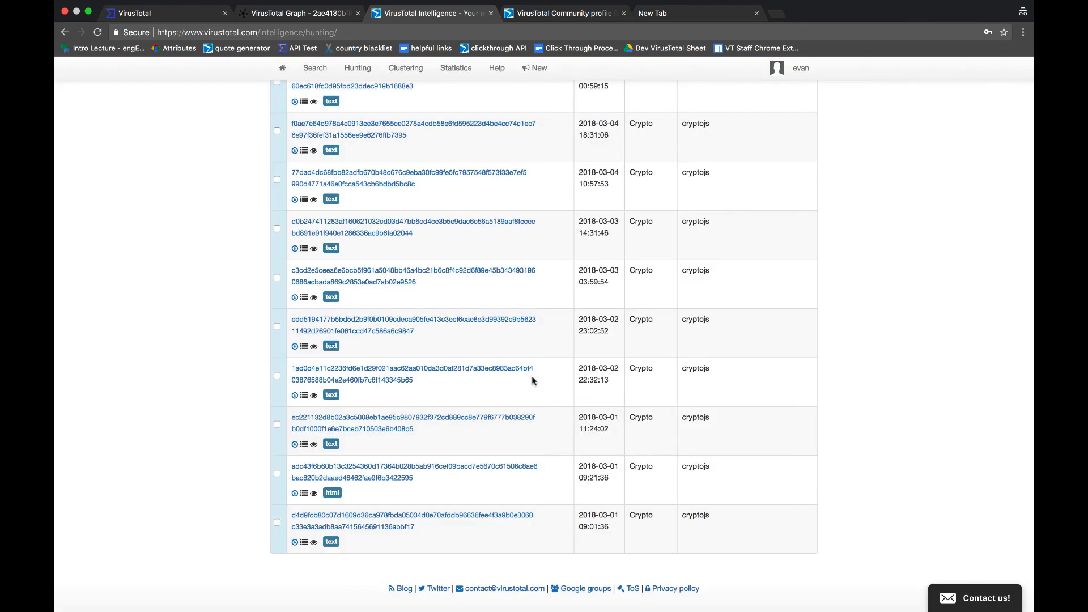
click(295, 395)
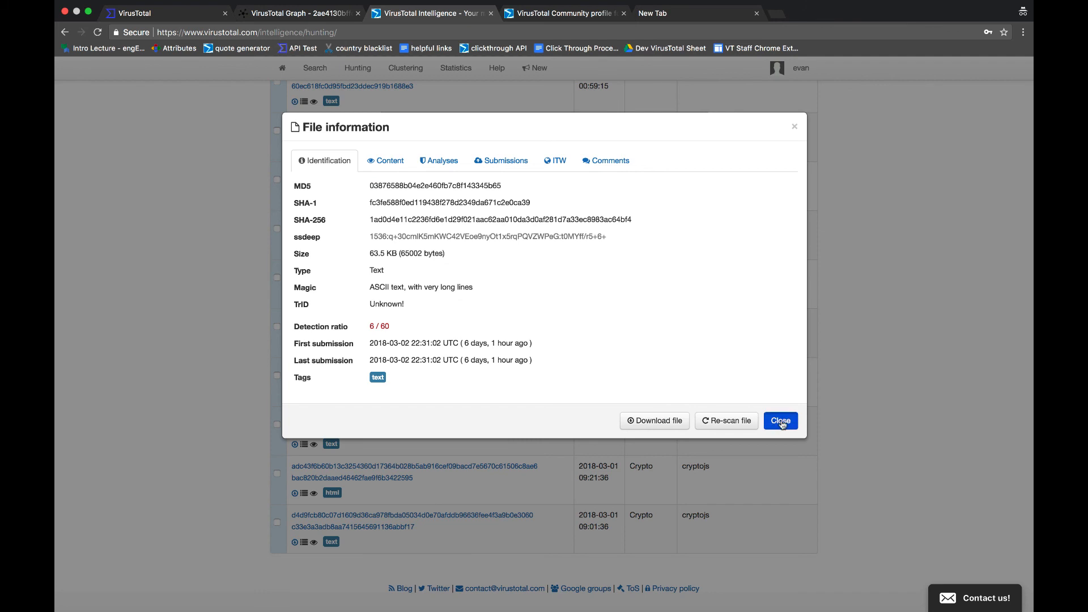
click(780, 420)
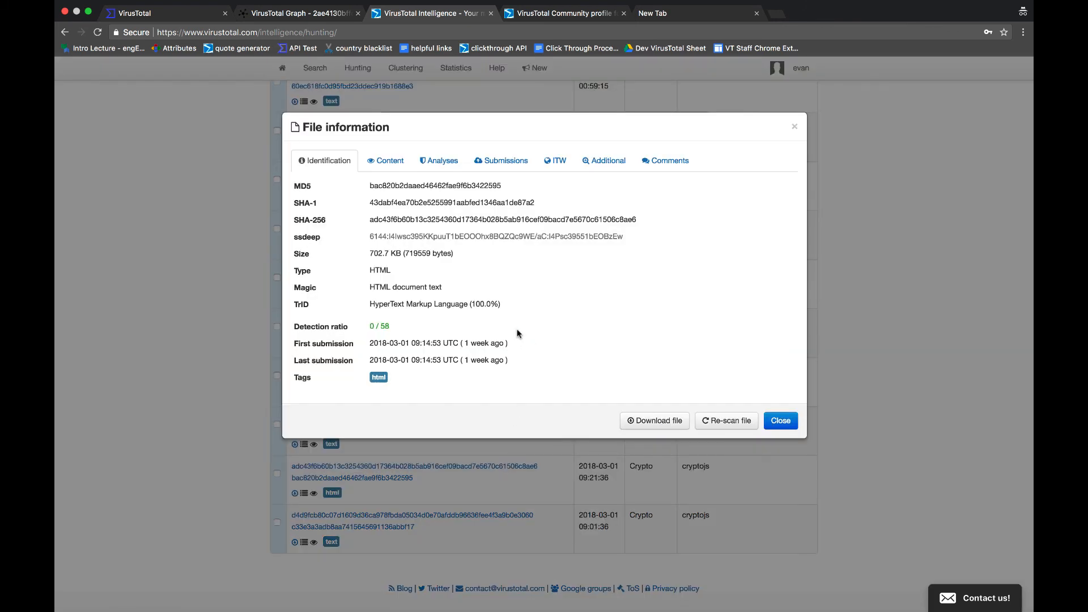
mouse_move(666, 331)
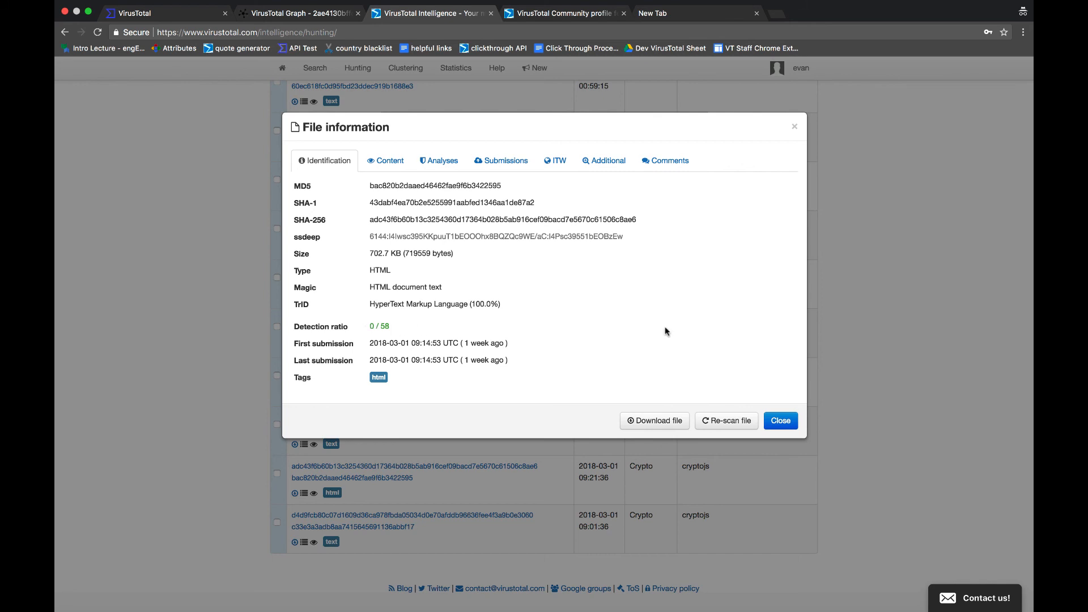
mouse_move(710, 356)
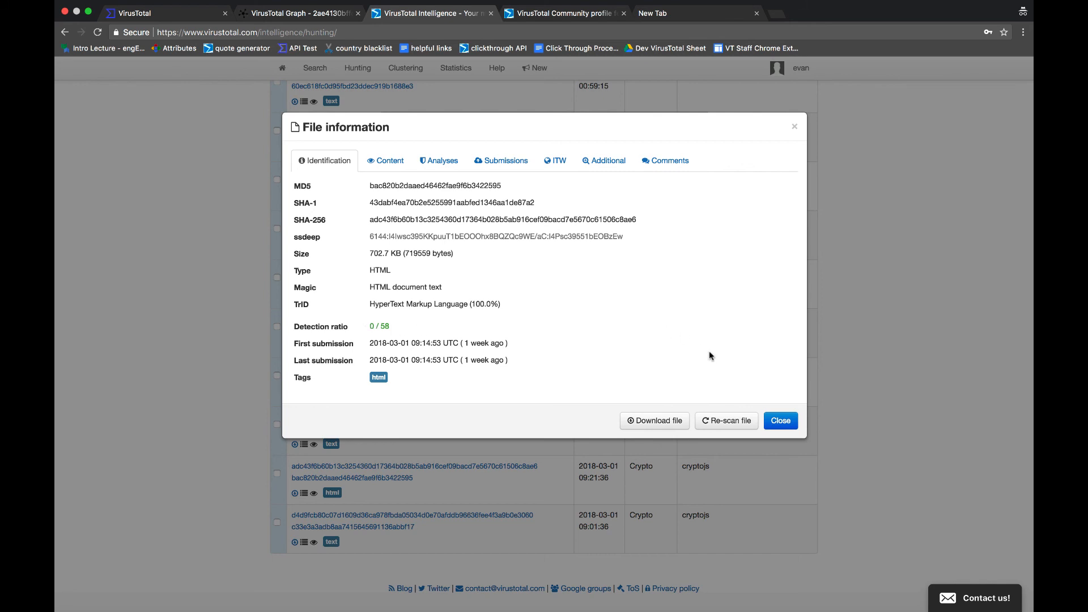
mouse_move(750, 384)
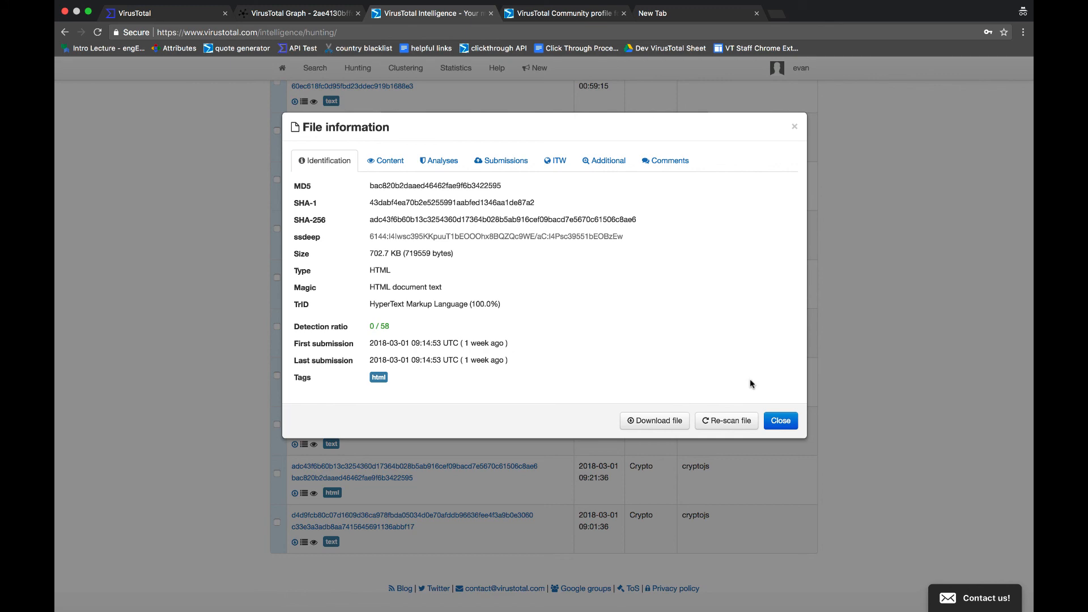
click(780, 420)
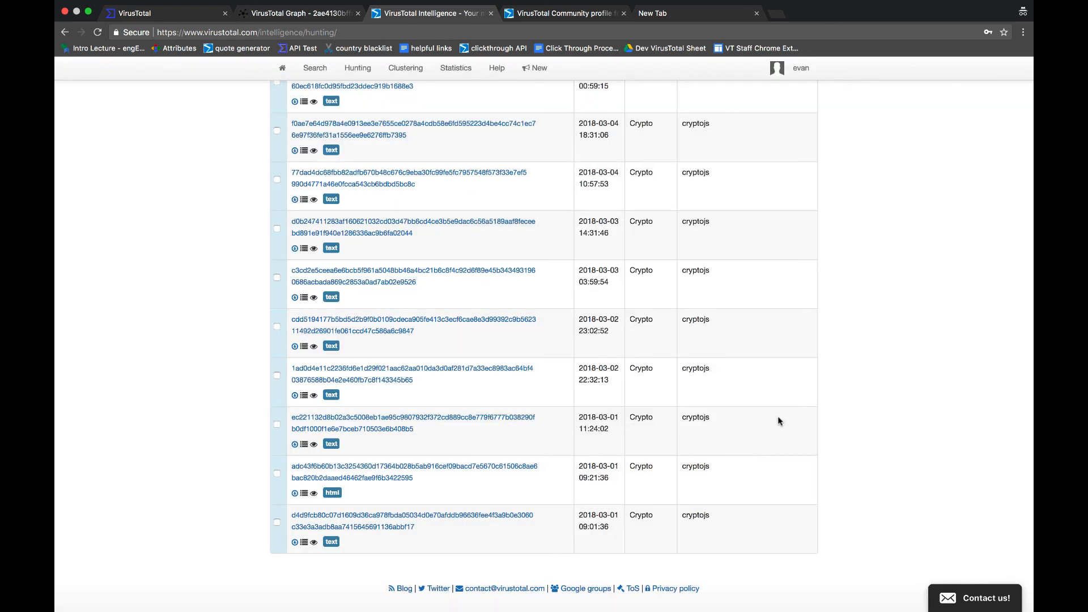
scroll(up, 3)
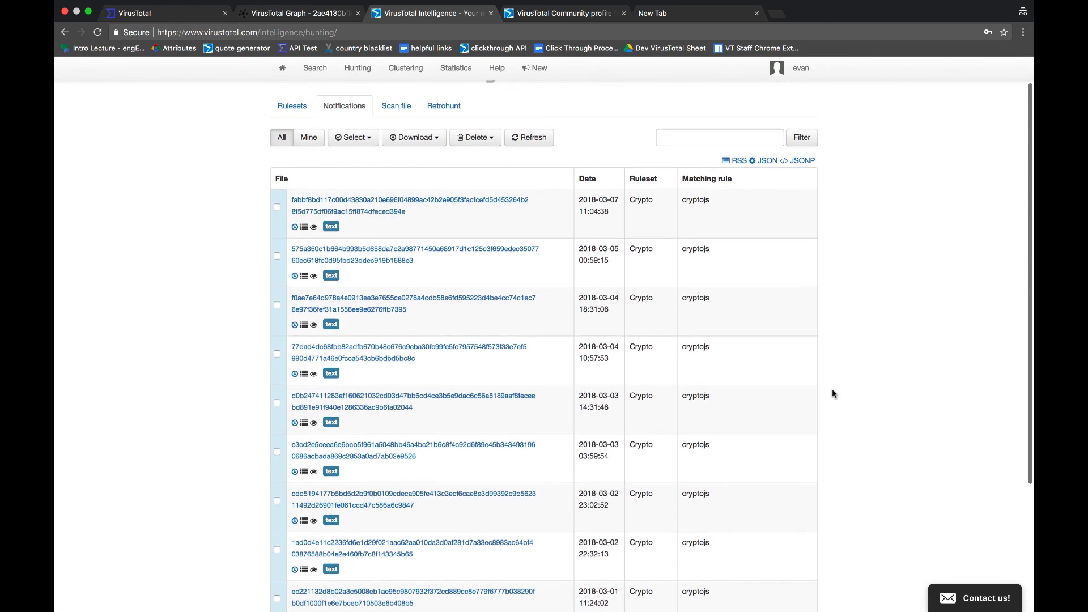
scroll(up, 3)
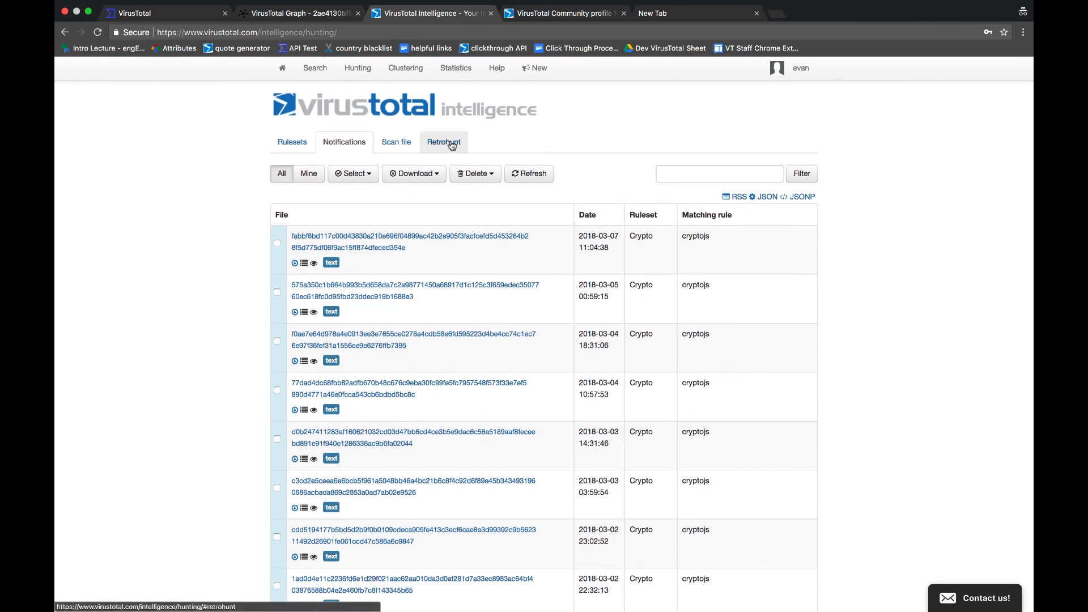
mouse_move(475, 144)
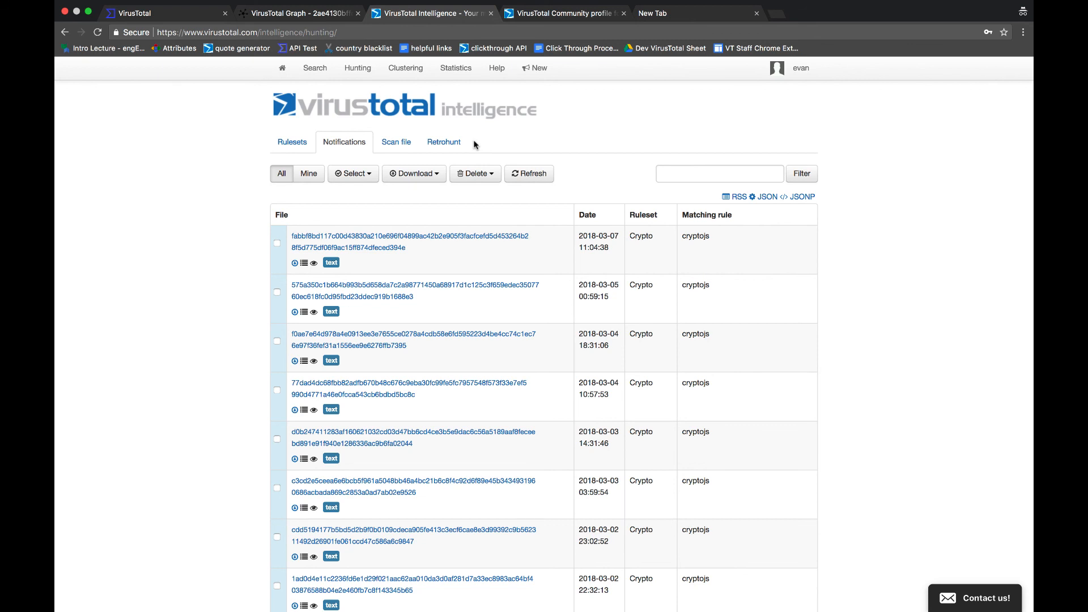
Review the finished cryptojs Retrohunt job: 104.6 TB scanned, 354 matches
click(443, 142)
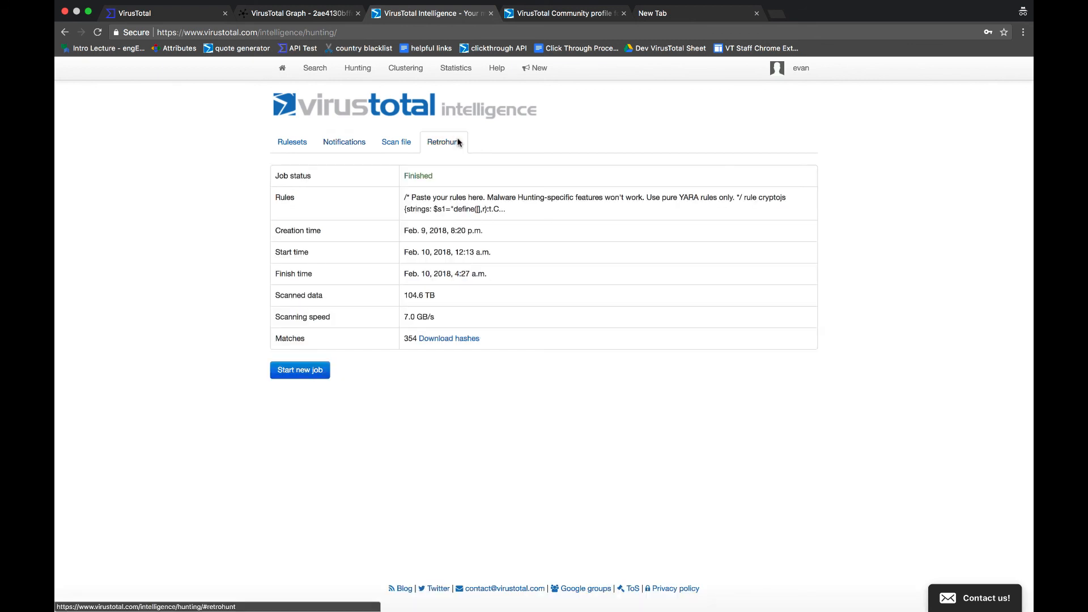
mouse_move(226, 217)
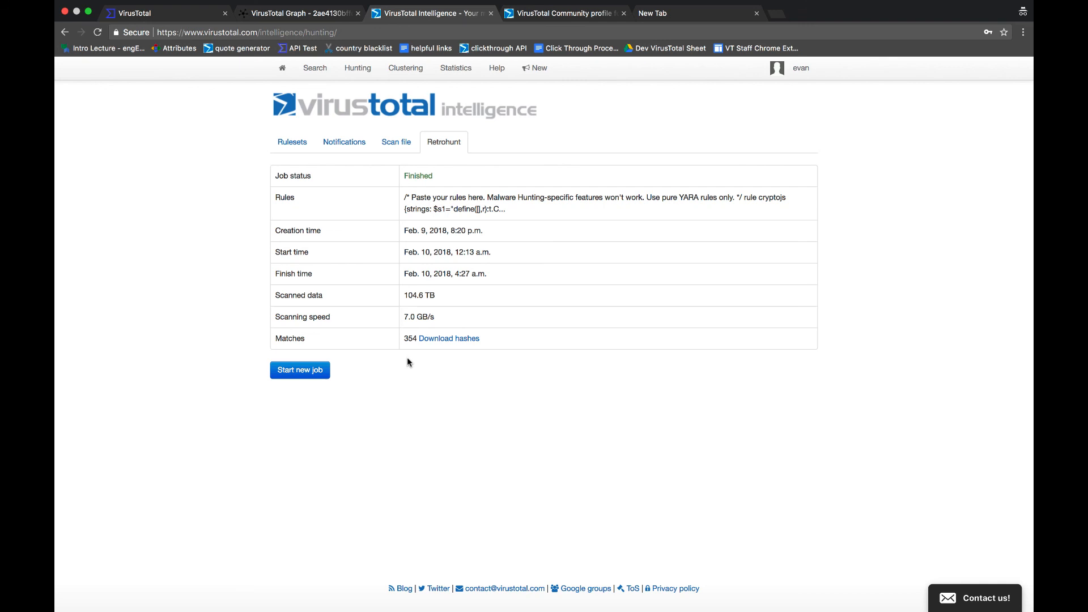
click(505, 589)
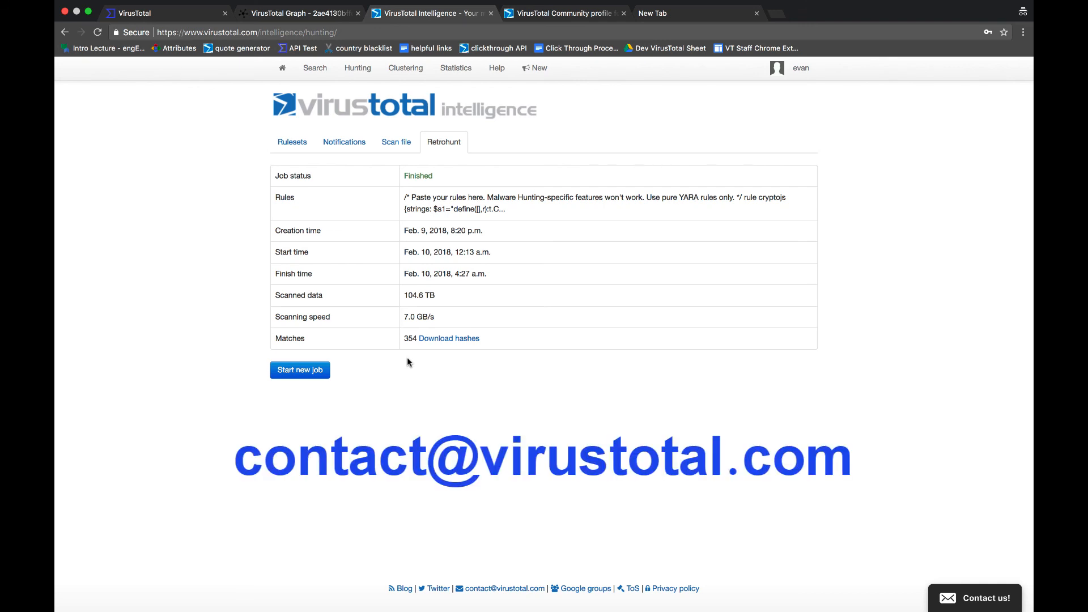